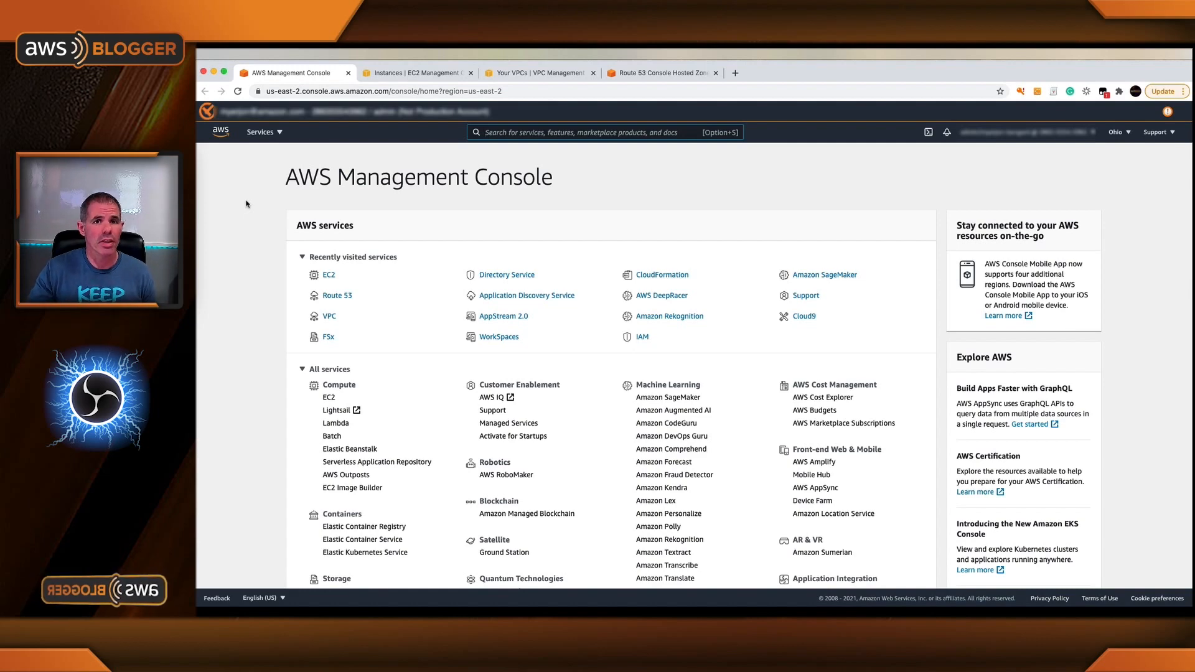
mouse_move(329, 275)
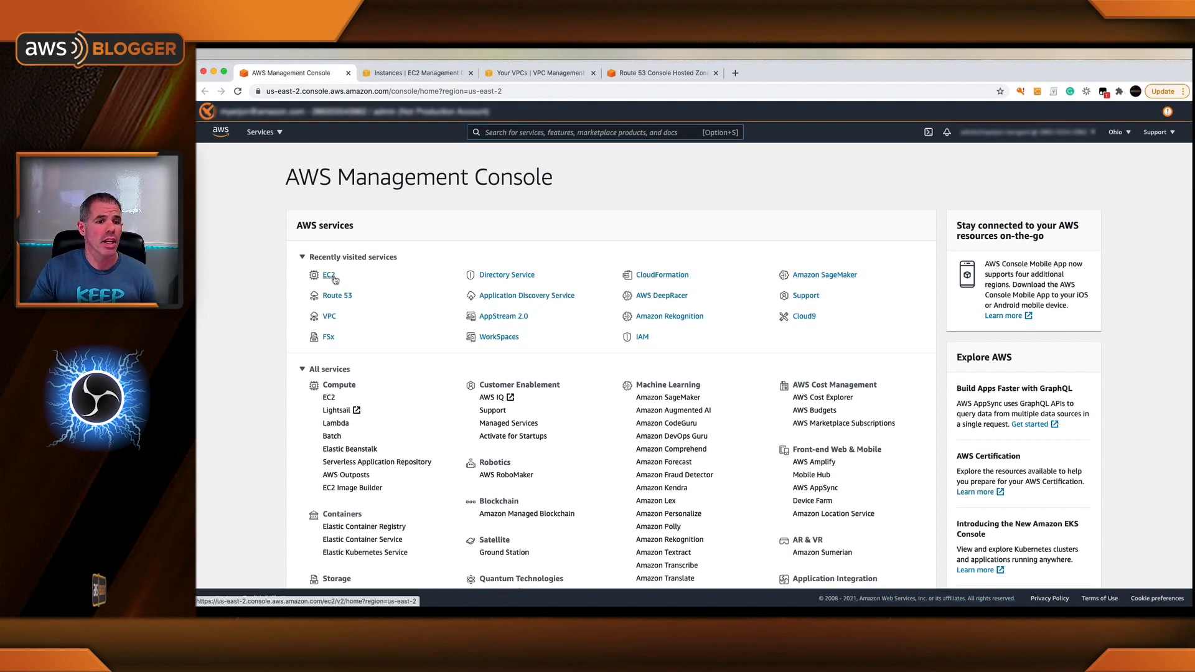
Allocate Elastic IP 3.18.251.123 from Amazon's IPv4 address pool in EC2.
left_click(328, 275)
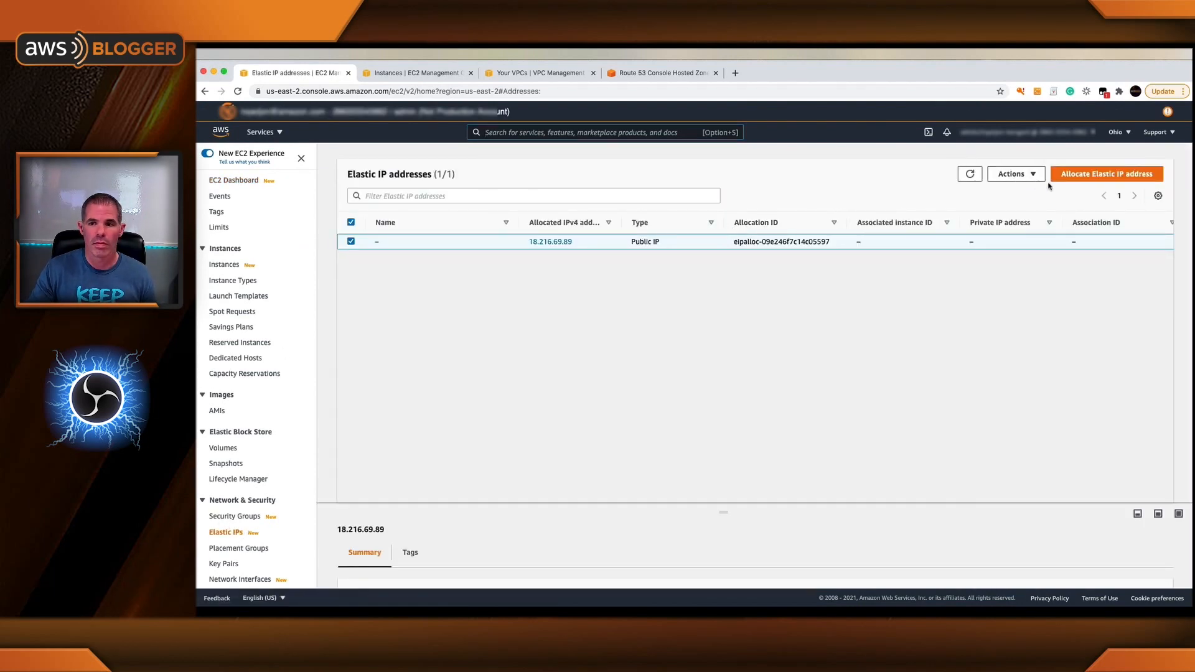
left_click(1106, 173)
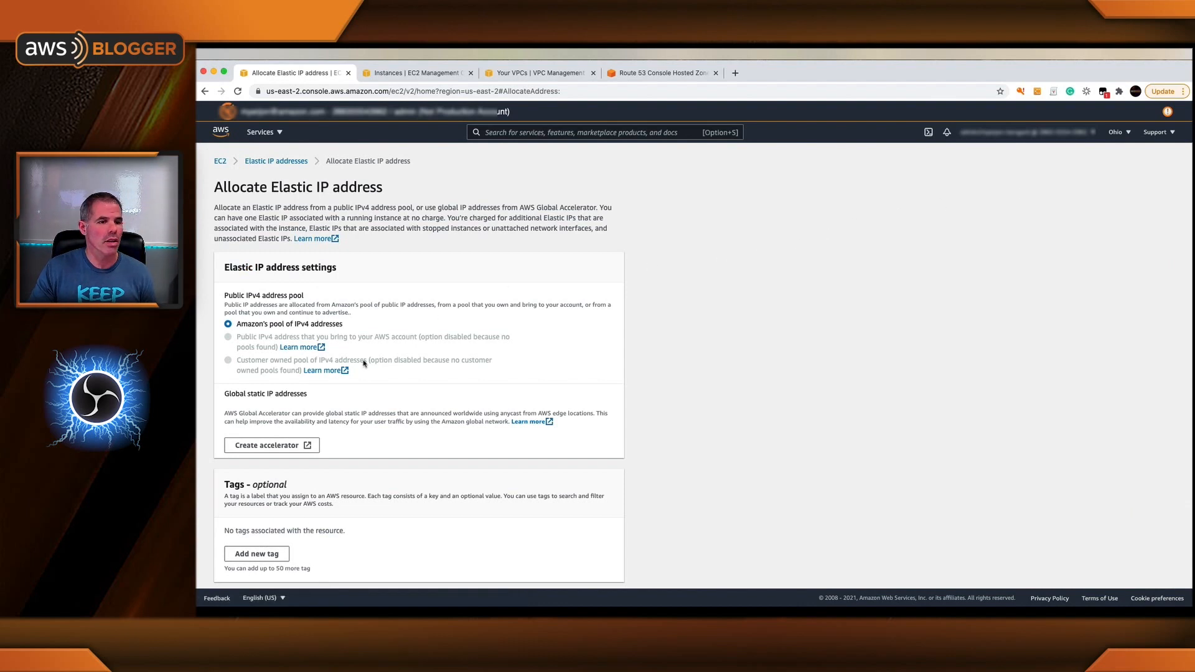
mouse_move(373, 358)
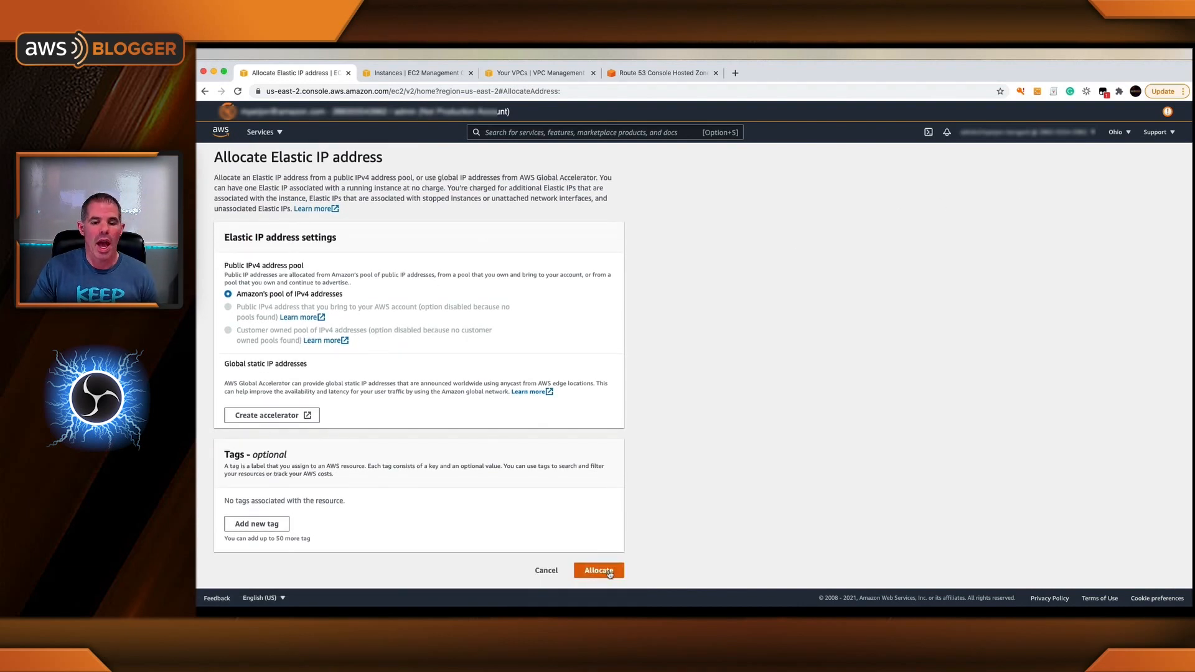
left_click(598, 570)
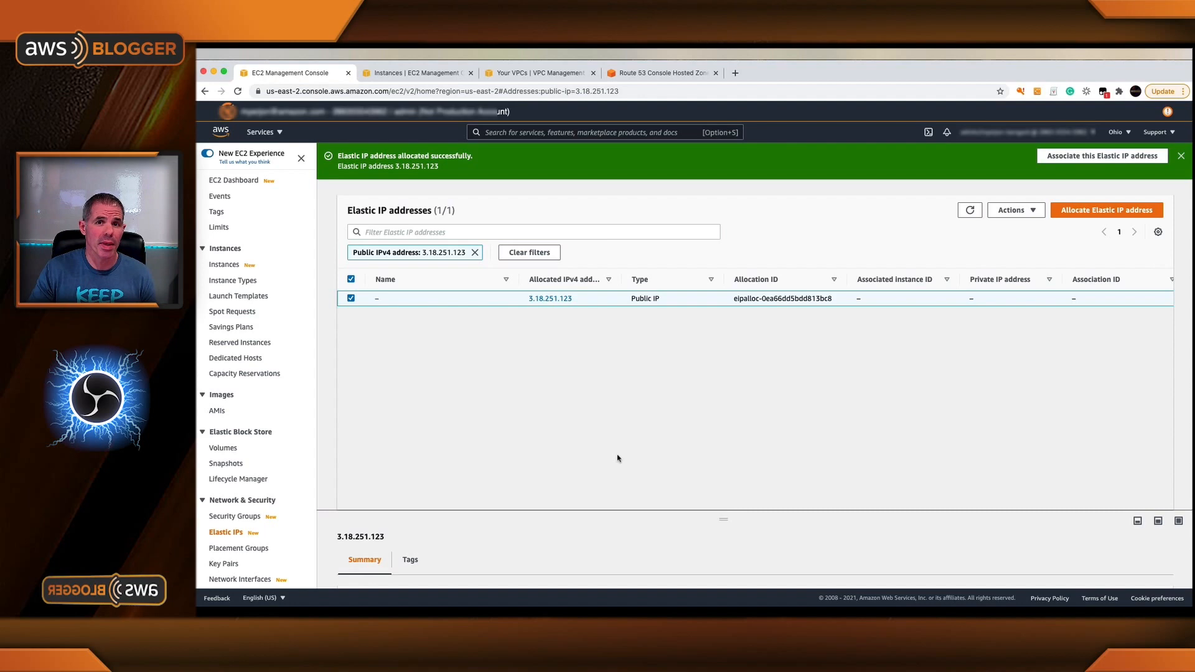
Launch the VPC wizard with the 'VPC with Public and Private Subnets' configuration.
left_click(538, 72)
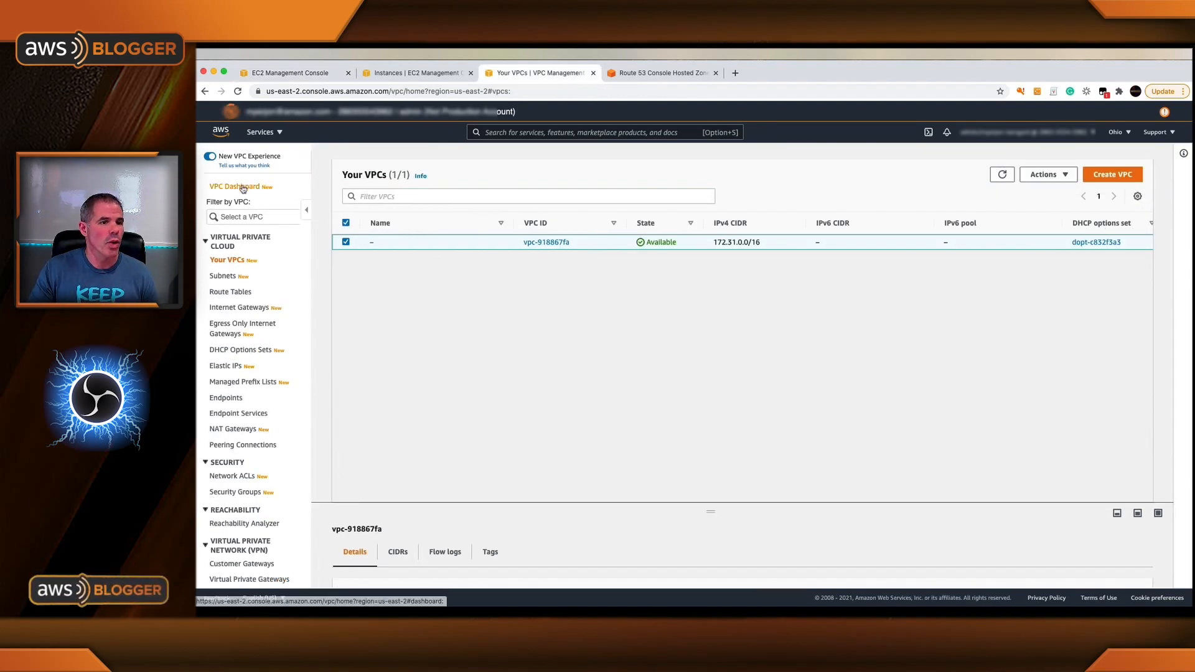
left_click(1112, 174)
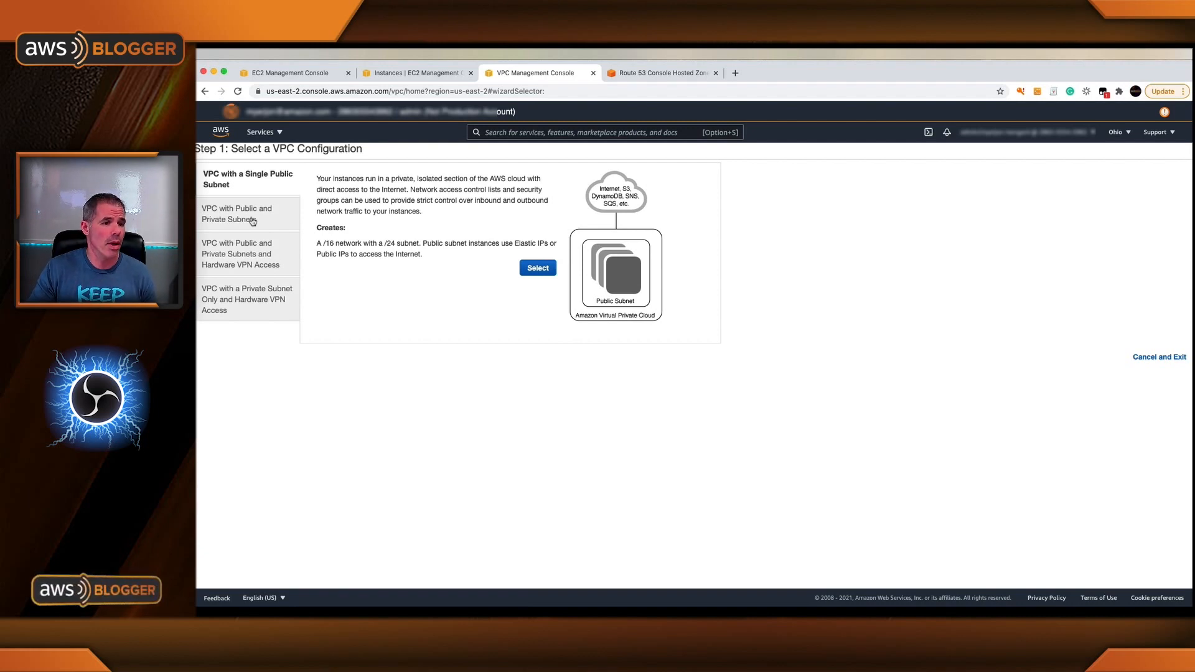
left_click(537, 268)
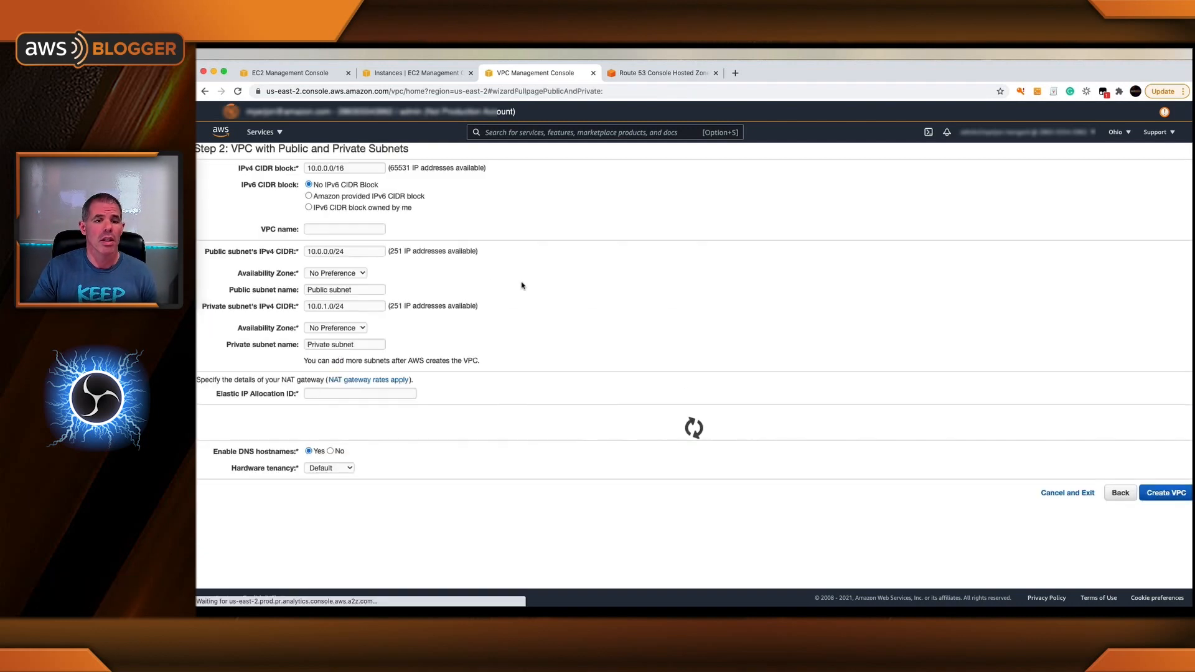
Create VPC 'obsn test' with Elastic IP 3.18.251.123 for its NAT gateway.
left_click(344, 228)
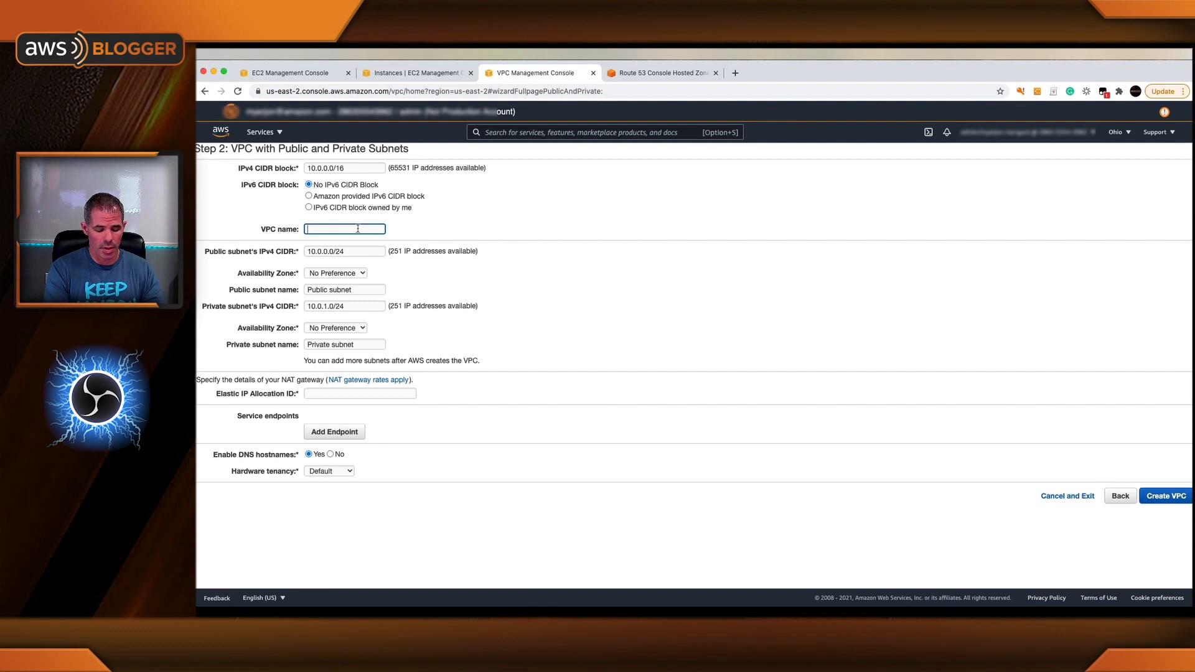
type("obsn test")
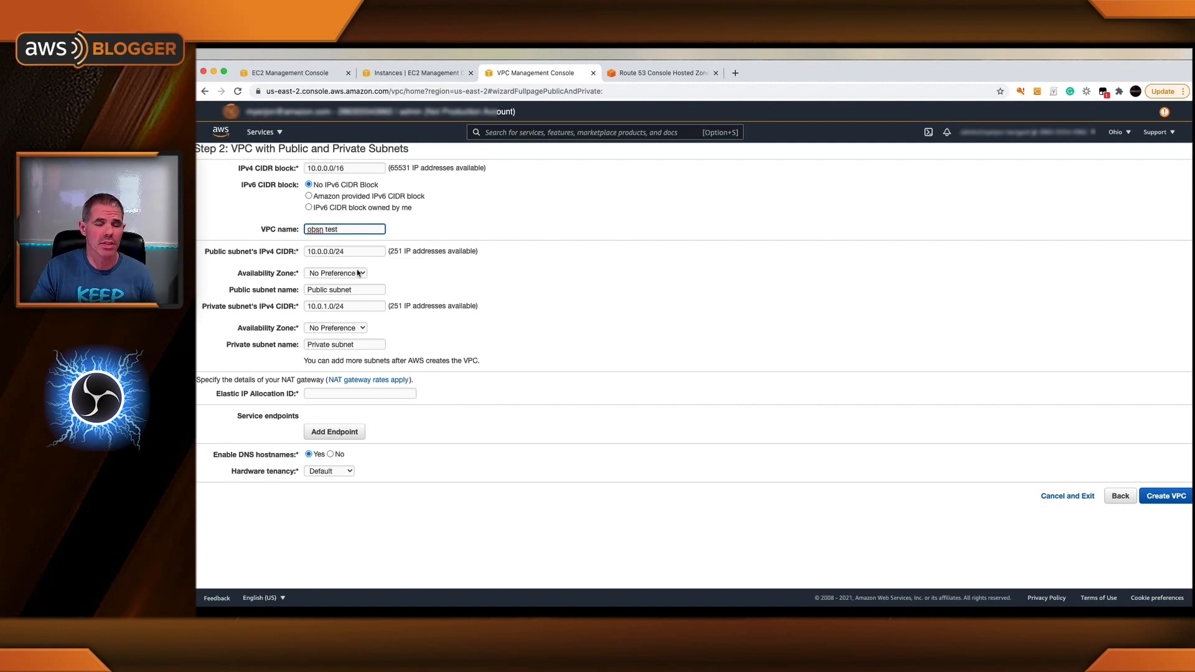
mouse_move(366, 318)
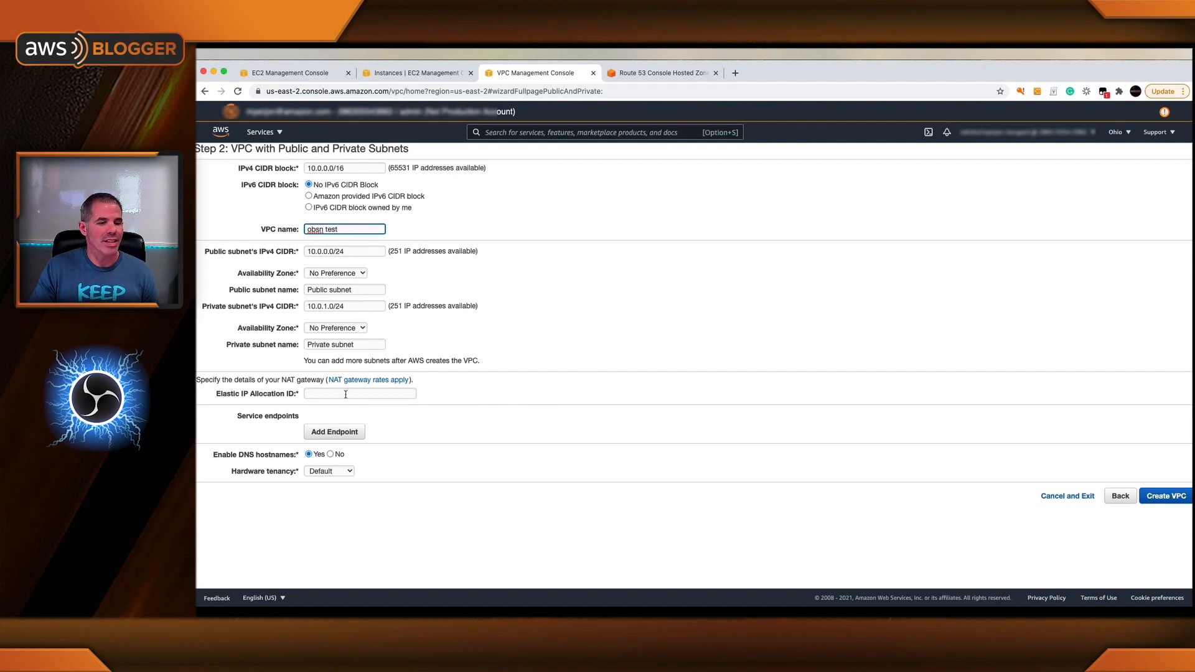
left_click(360, 393)
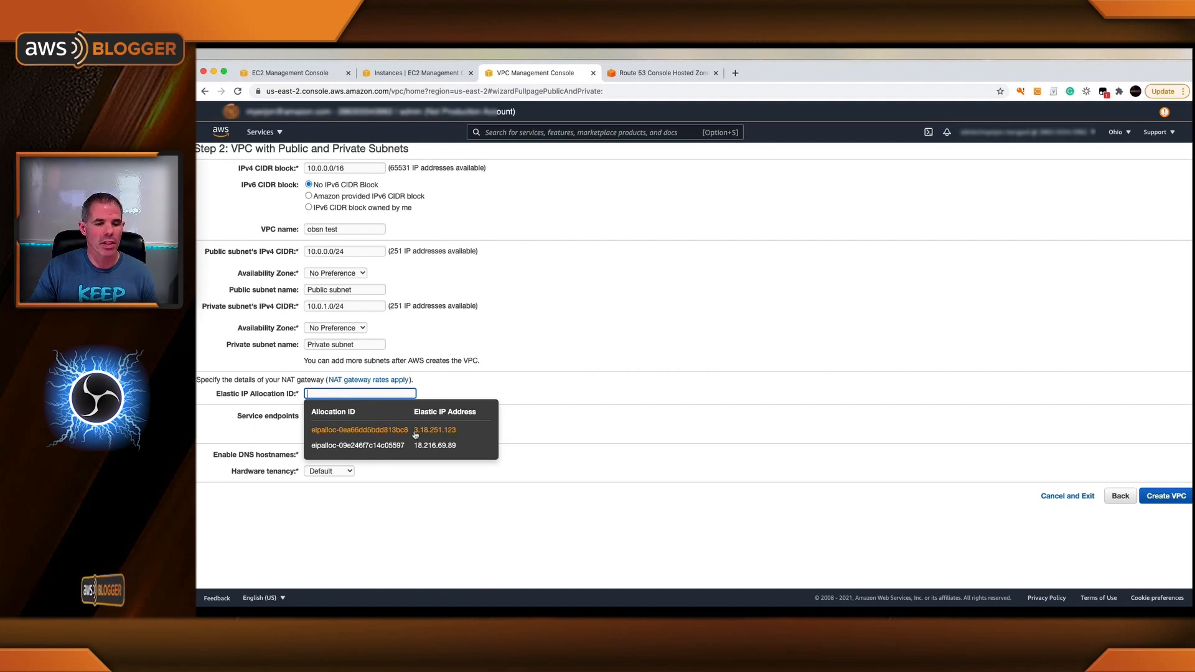
left_click(359, 429)
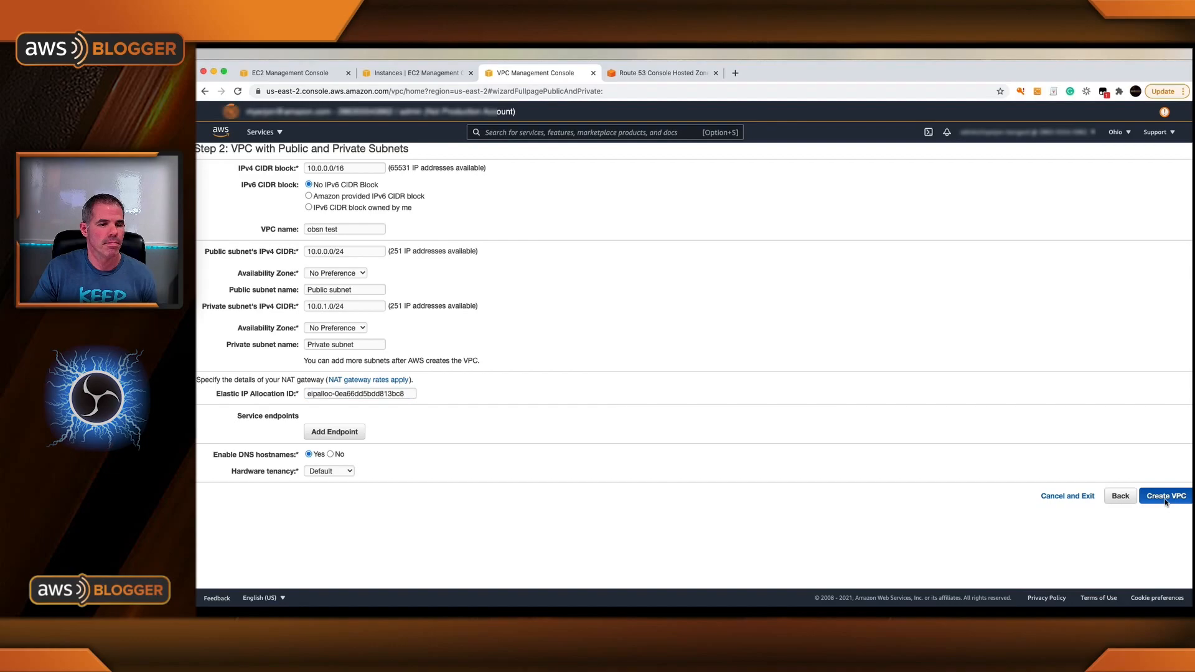
left_click(1164, 495)
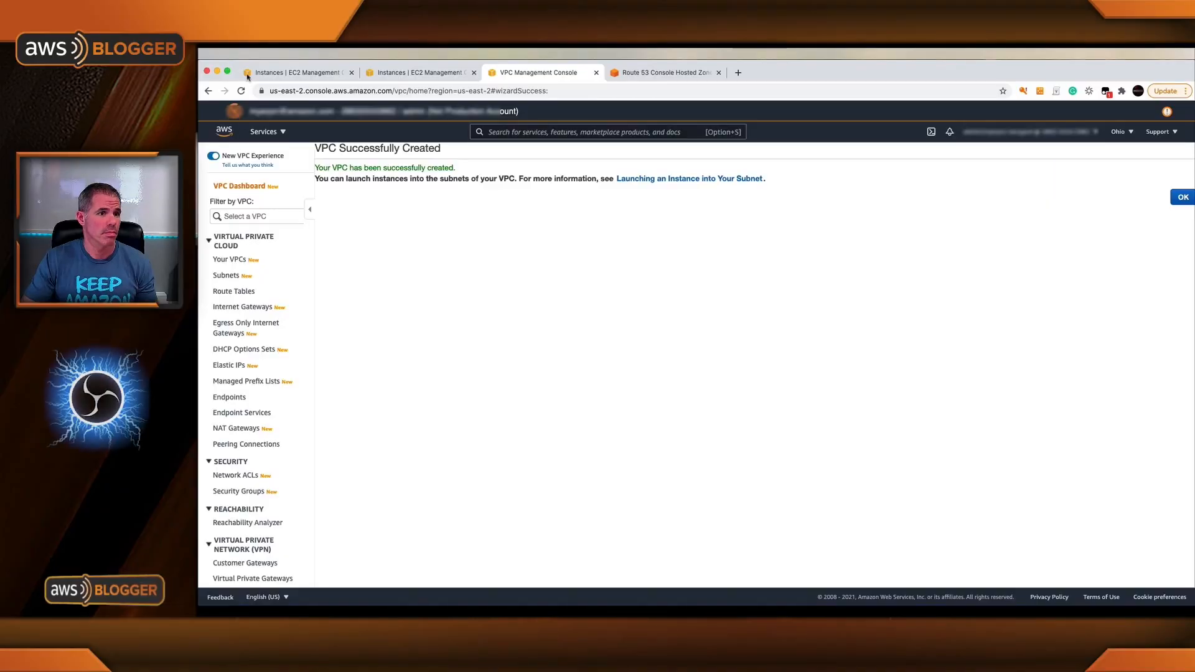
Start a new EC2 instance launch using the Ubuntu Server 20.04 LTS image.
left_click(297, 72)
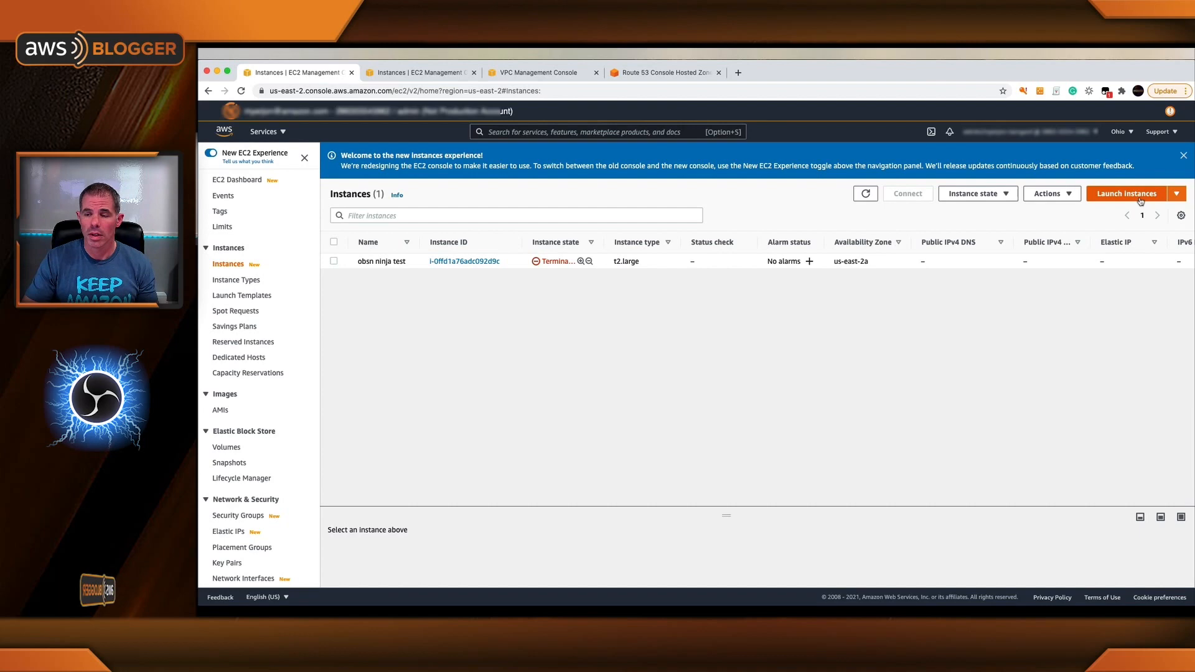
left_click(1126, 193)
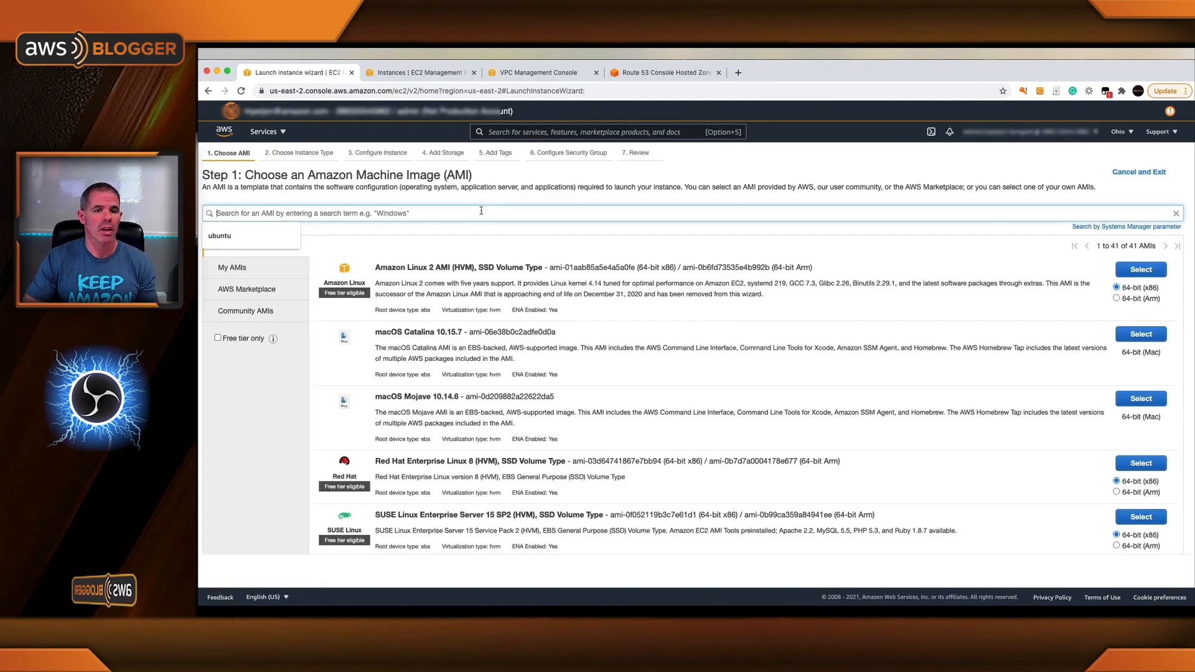
type("ubuntu")
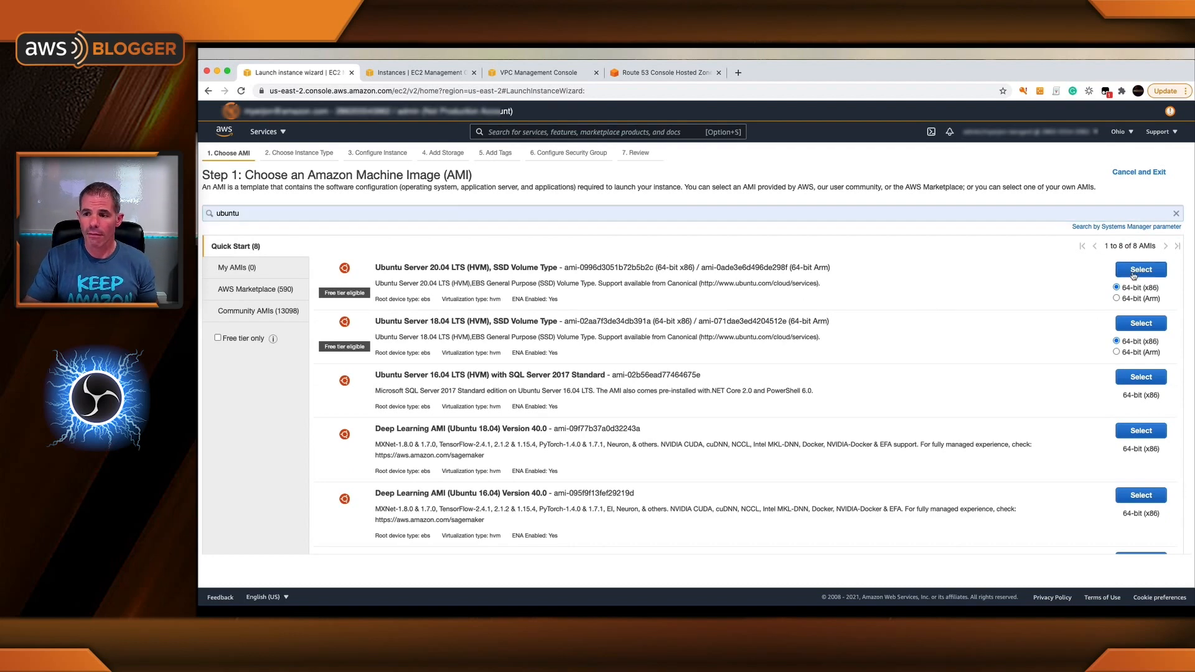
left_click(1141, 269)
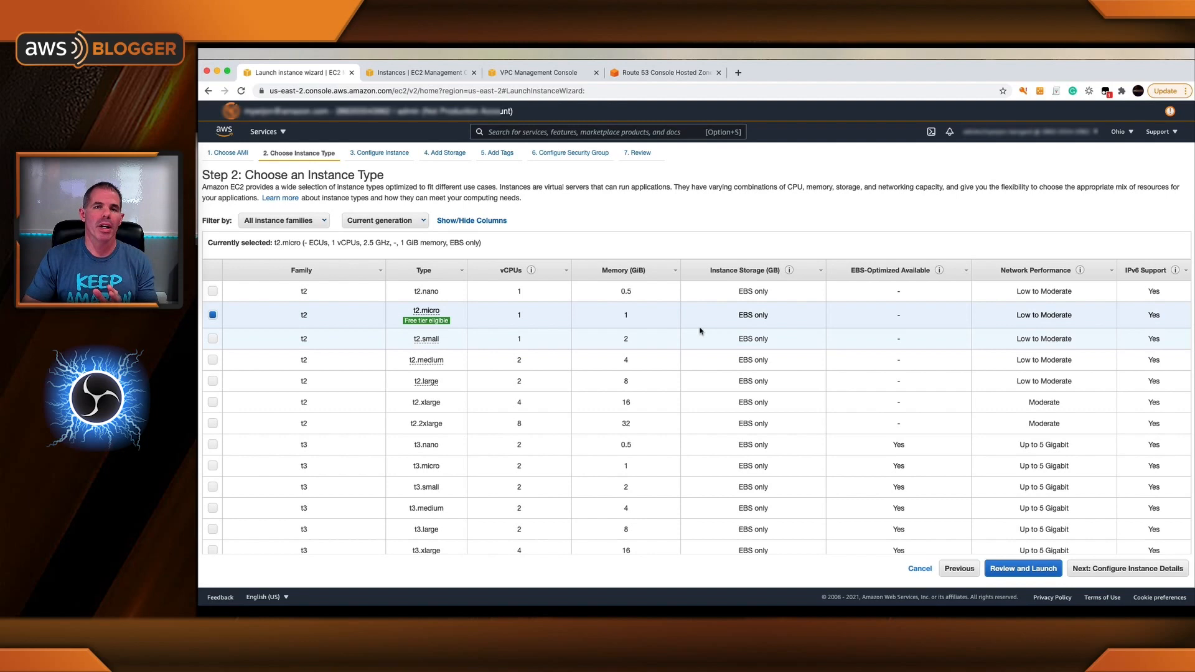
mouse_move(936, 429)
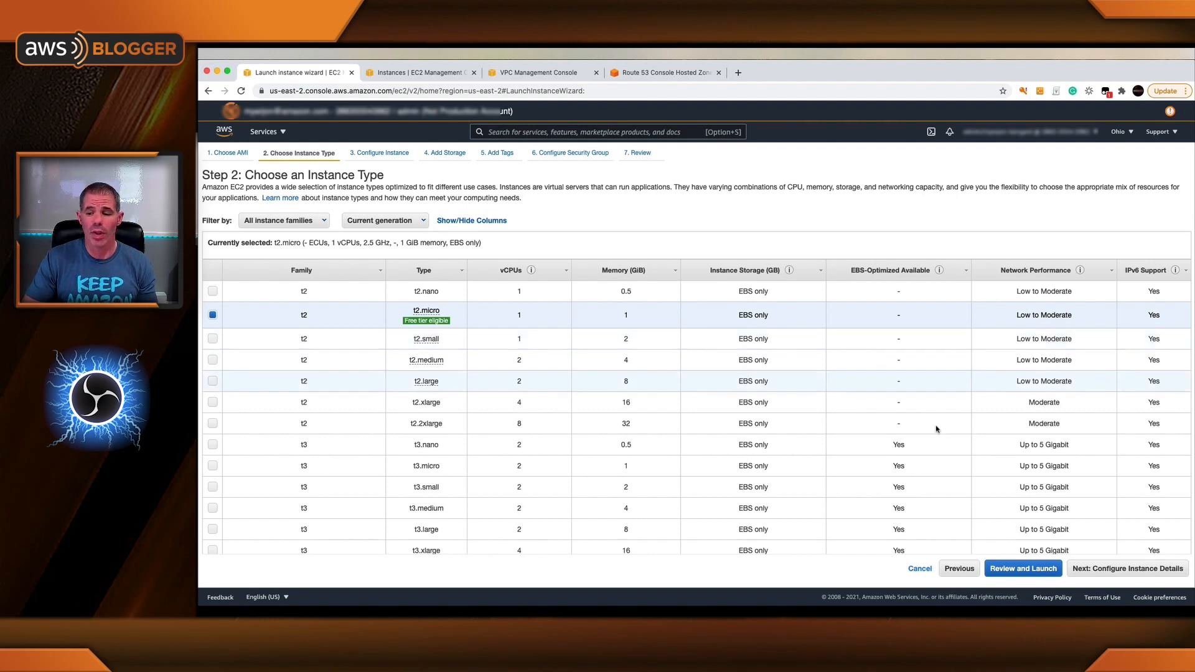
Place the instance in the obsn test VPC with public IP auto-assign enabled.
left_click(1126, 568)
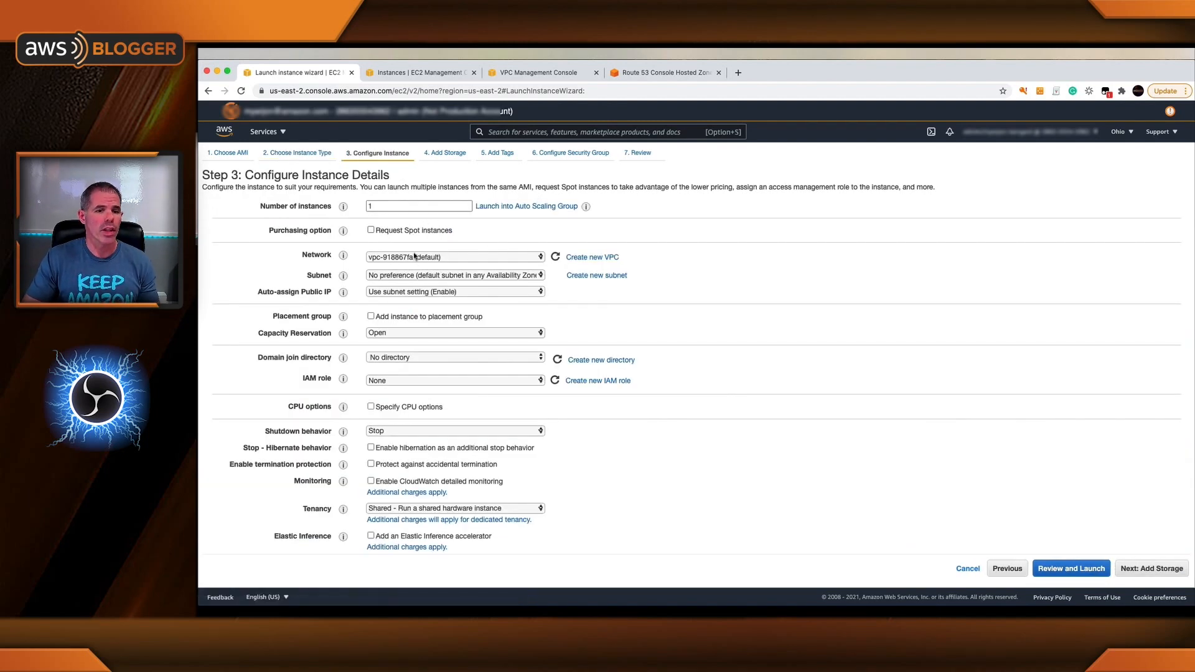
left_click(455, 255)
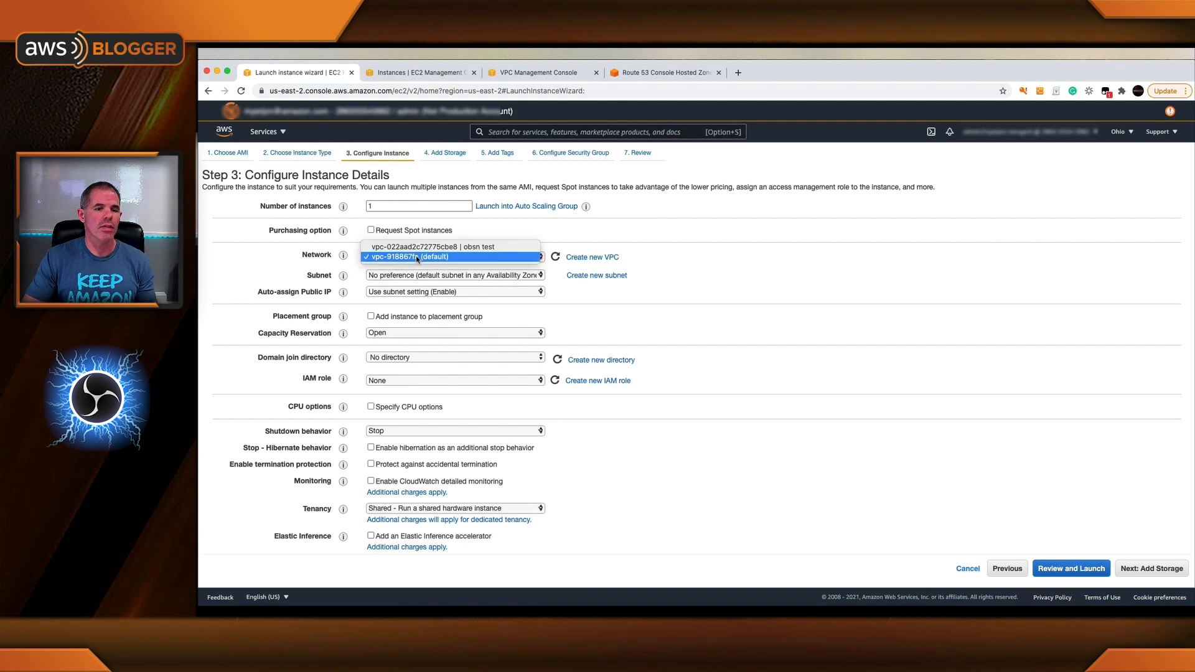
mouse_move(432, 247)
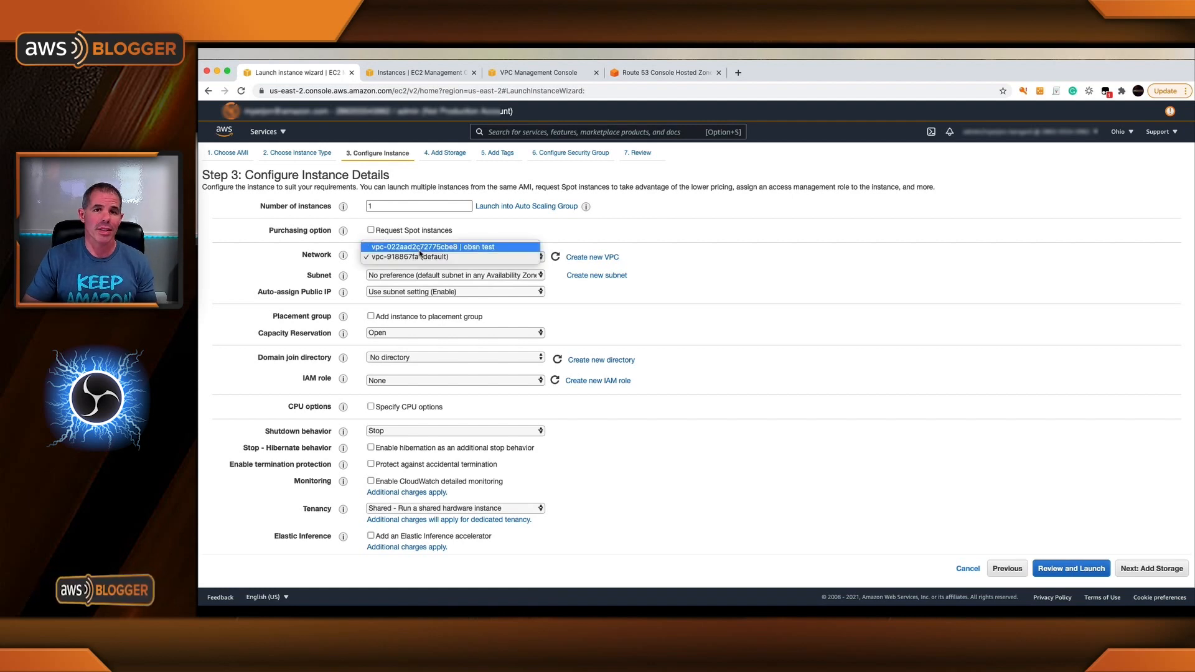
left_click(451, 246)
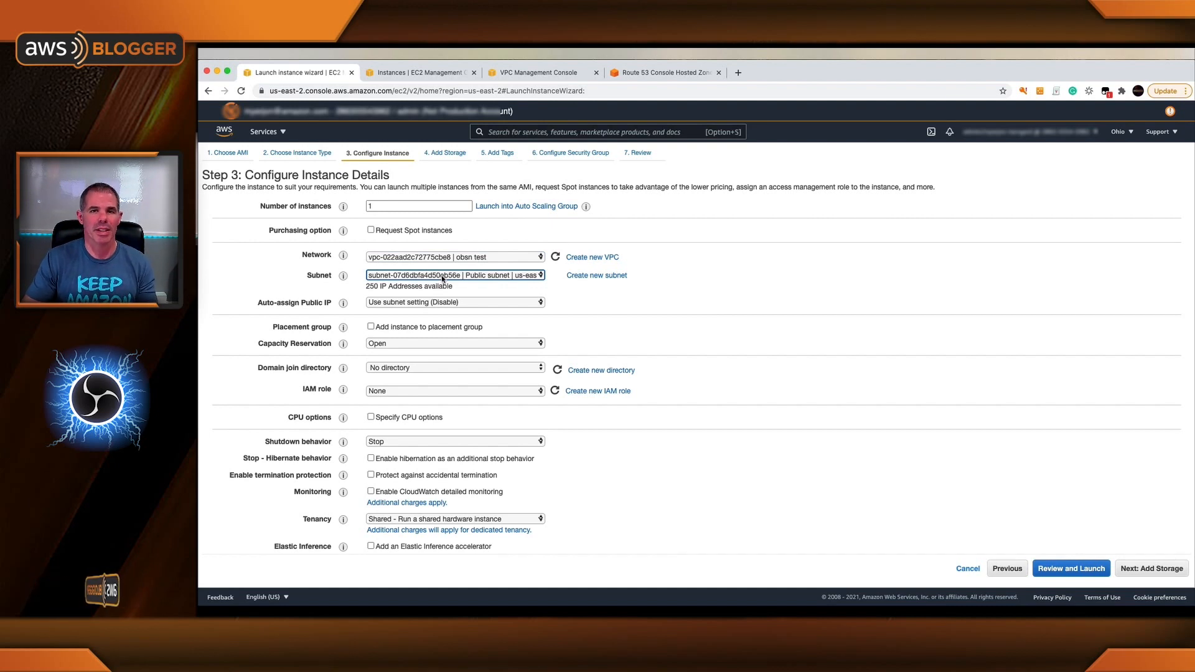
left_click(454, 302)
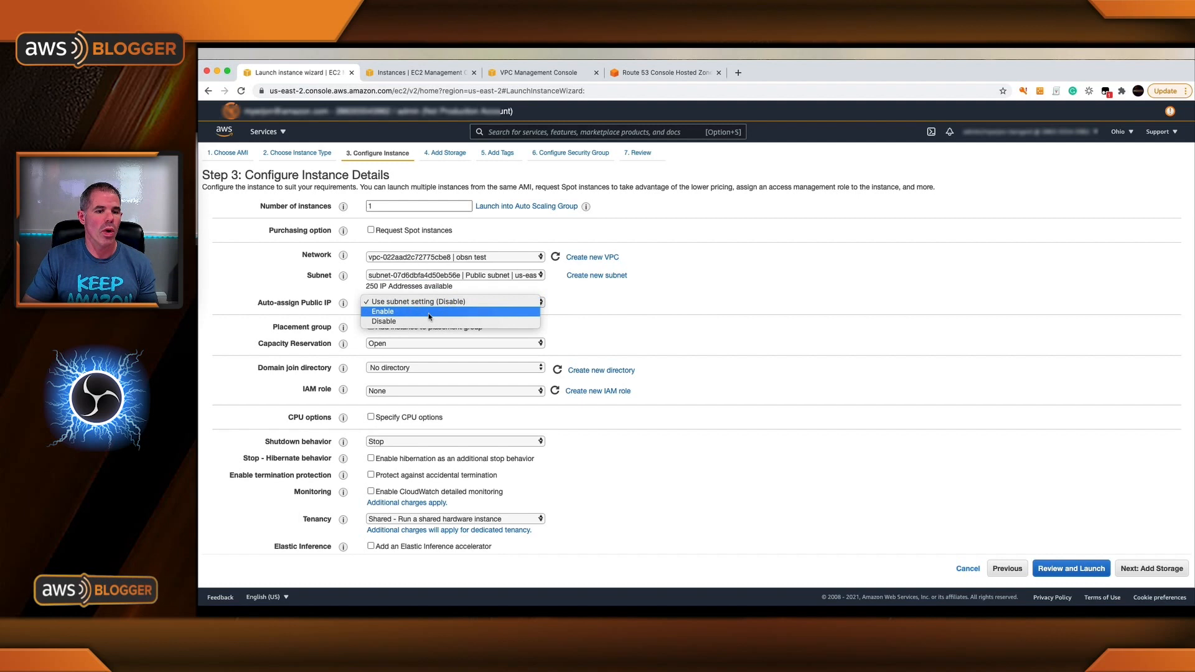
left_click(384, 311)
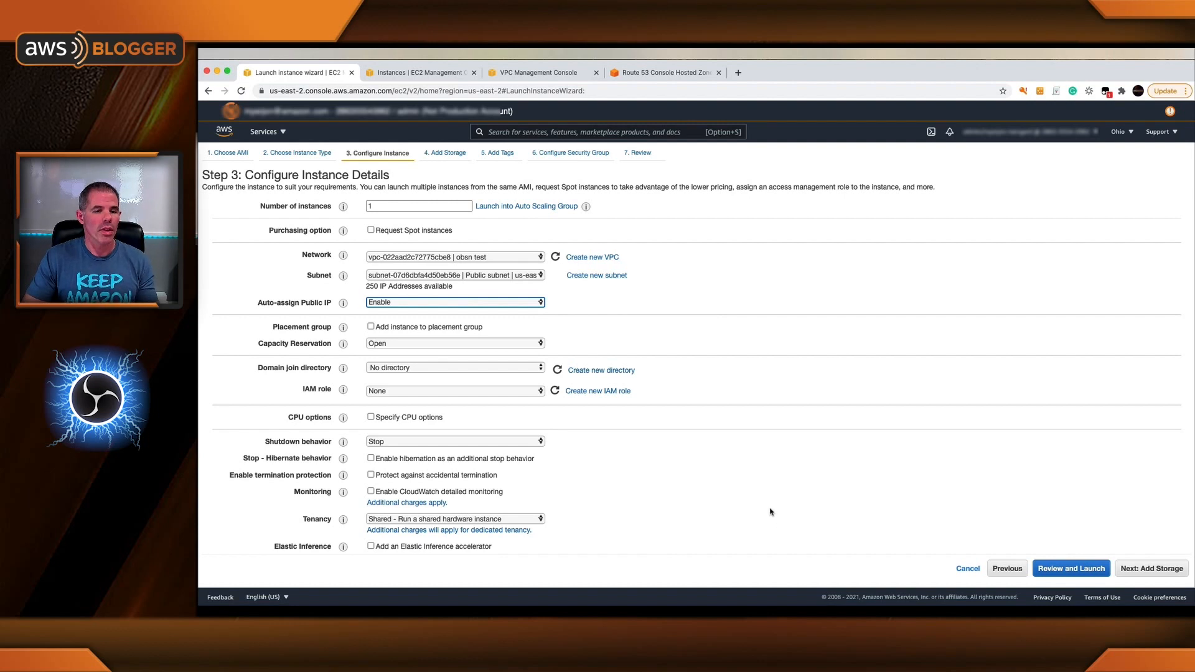
left_click(1151, 568)
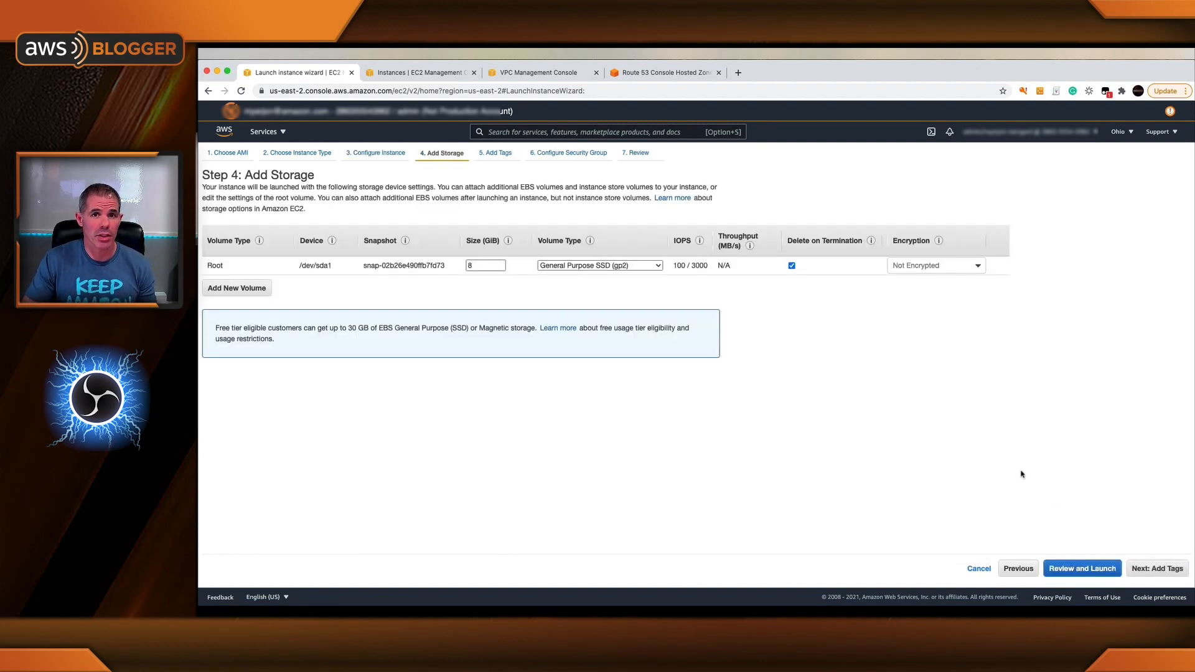
Add a Name tag with value 'obsn test' to the instance.
left_click(1156, 568)
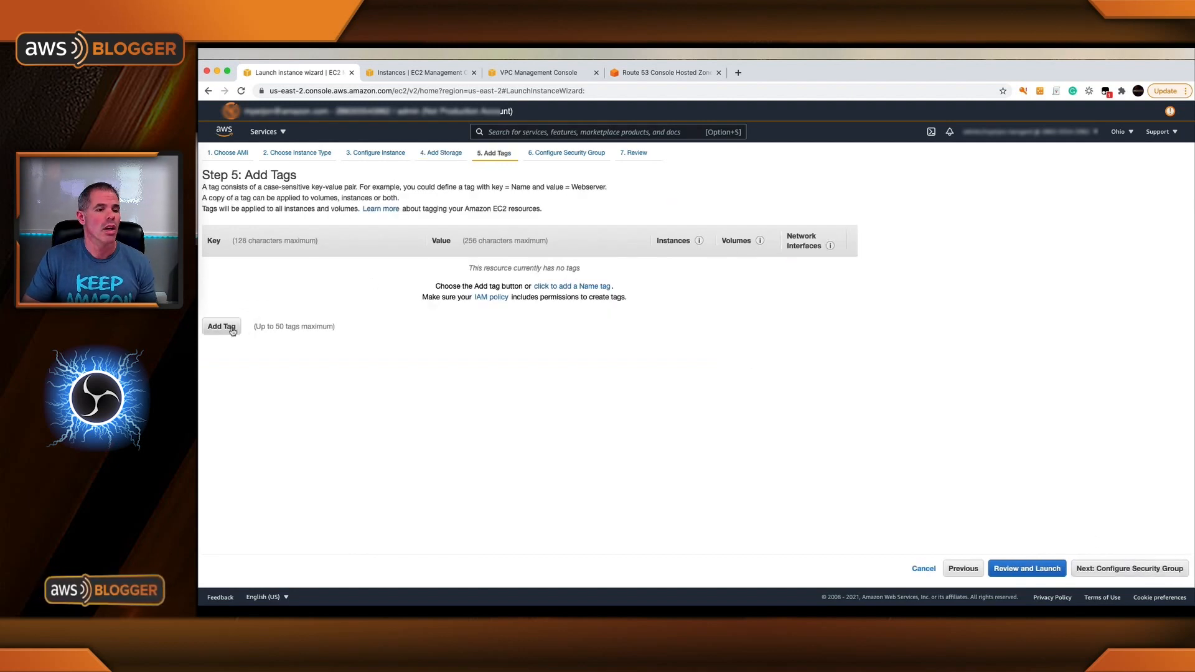
left_click(221, 326)
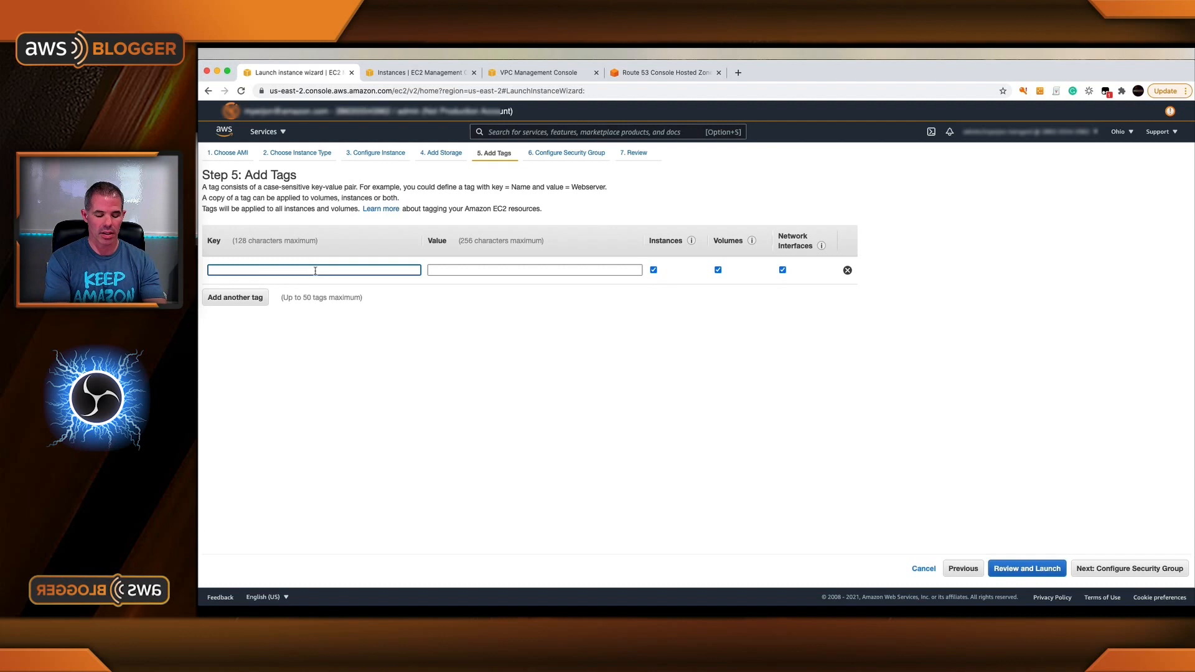
type("Name")
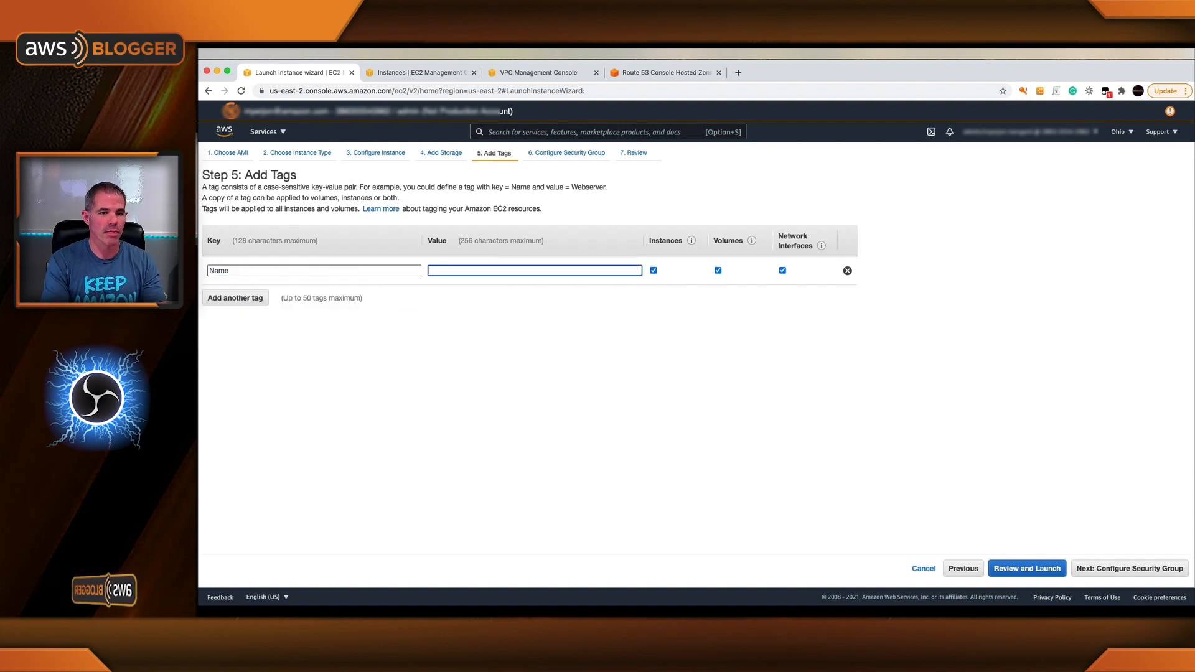
type("obsn test")
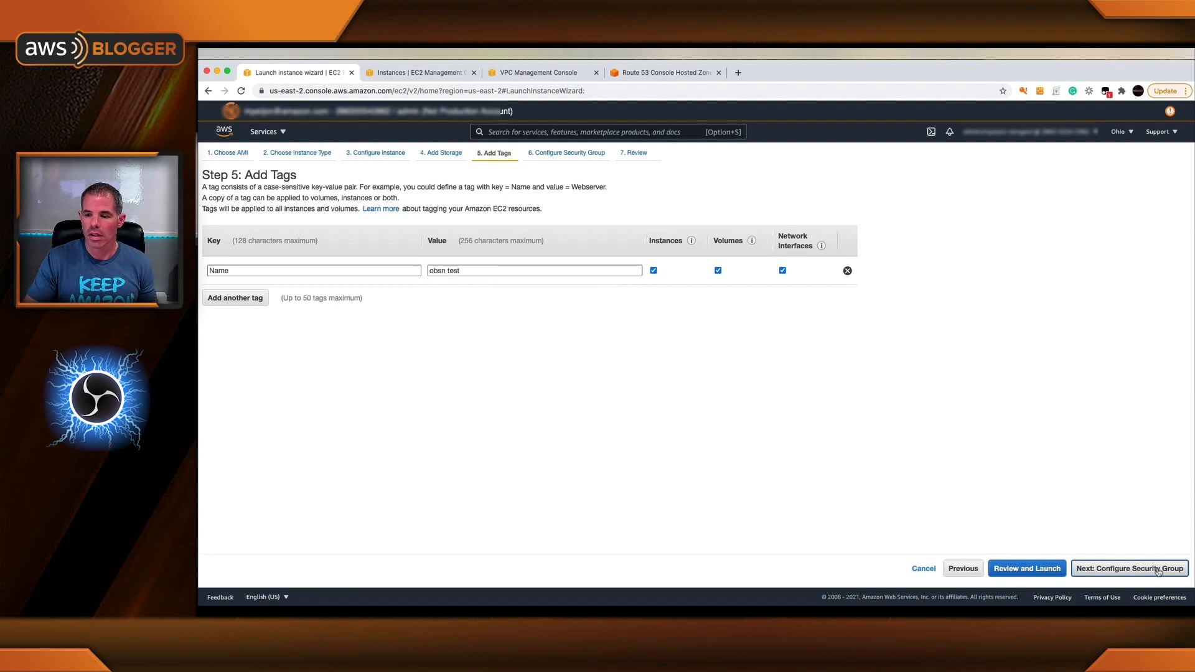
left_click(1130, 568)
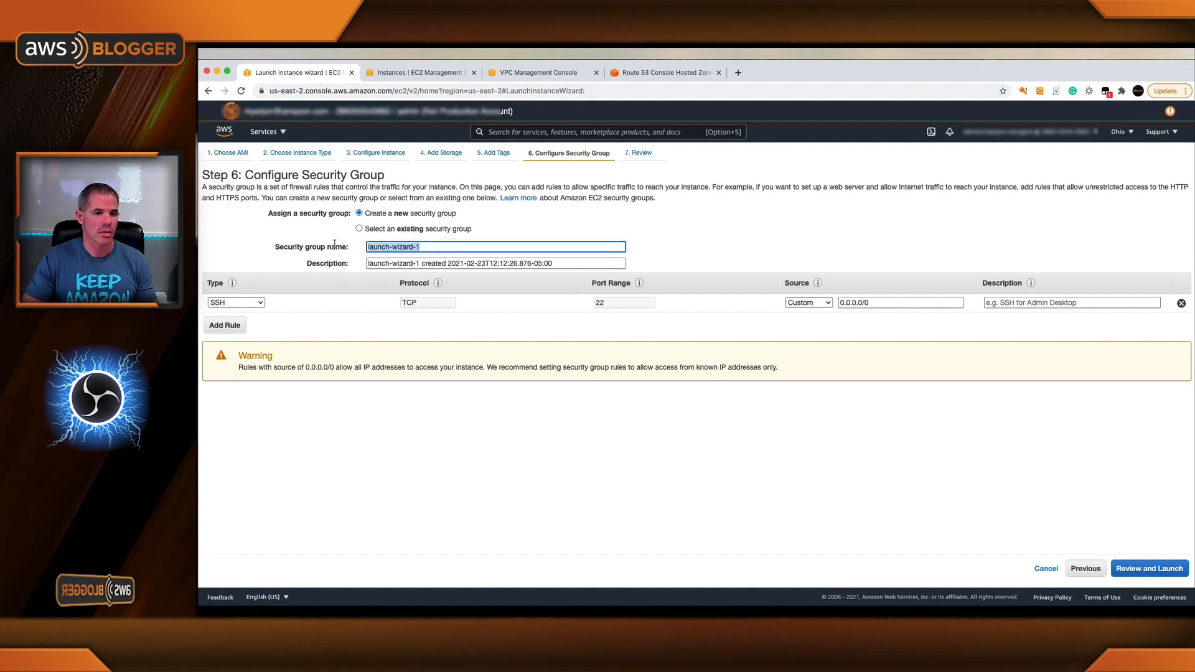
Create security group 'obsn test': SSH from my IP, HTTP and HTTPS from anywhere, then launch.
type("obsn test")
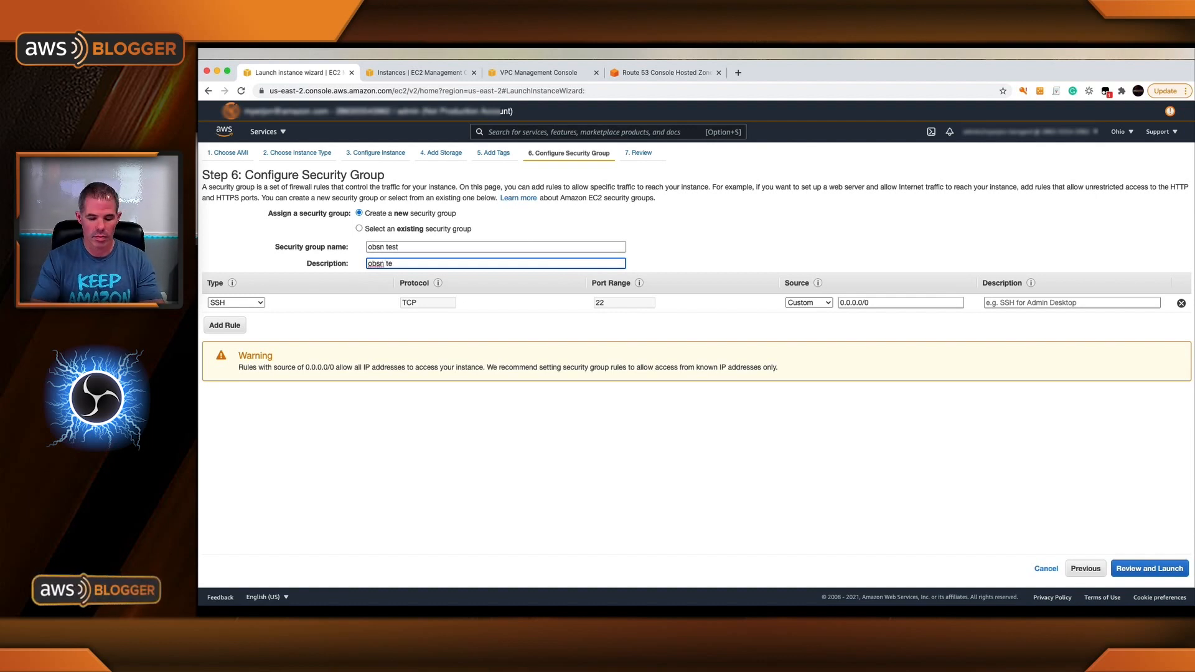
left_click(808, 302)
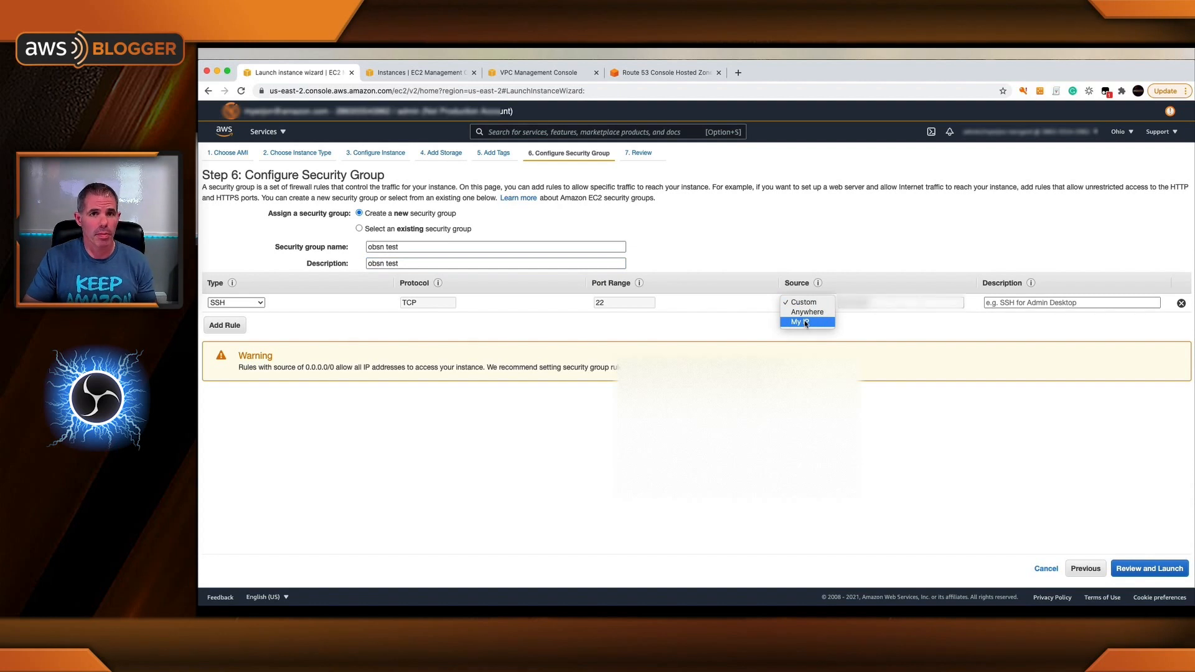
left_click(797, 321)
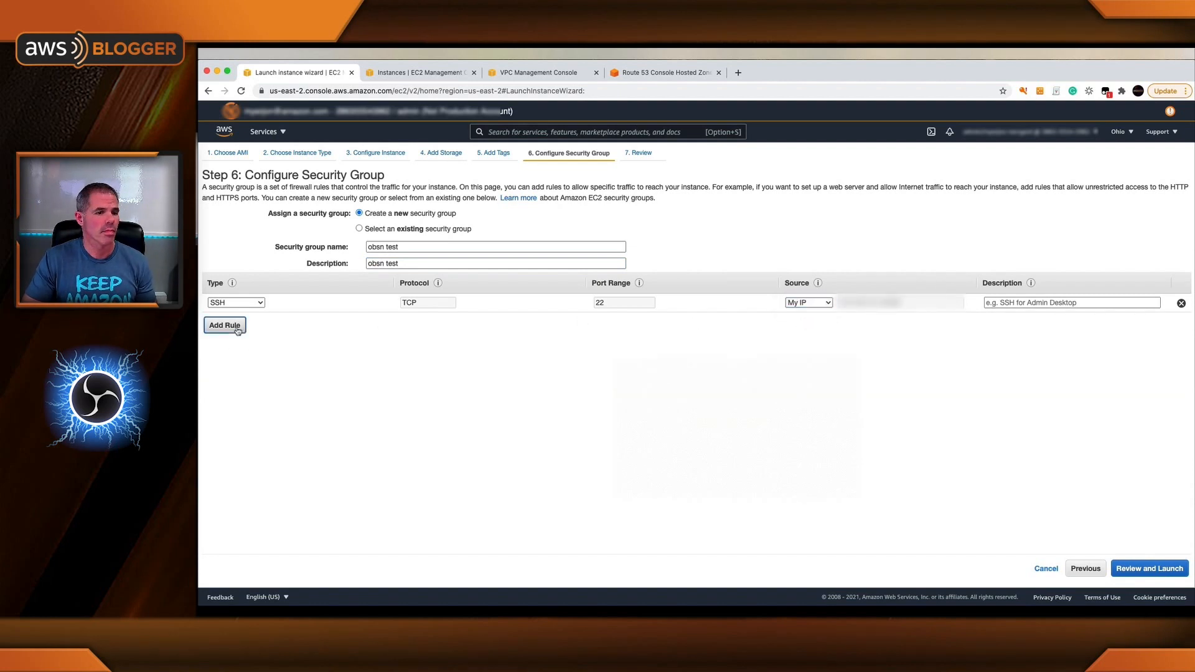
left_click(224, 325)
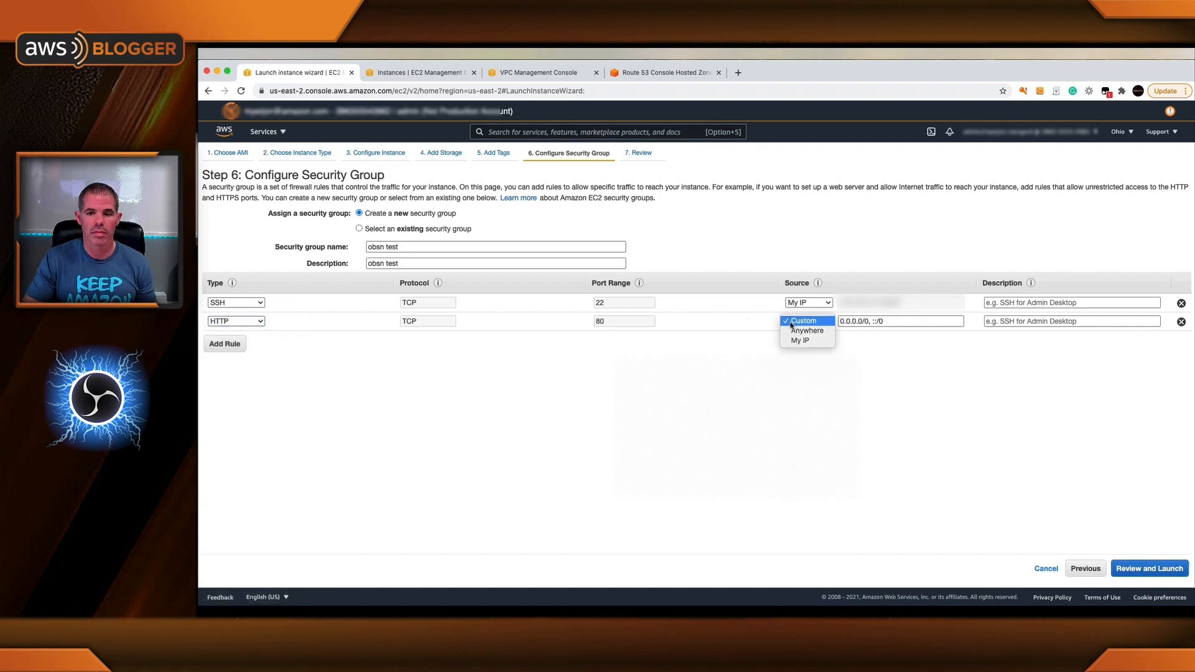
left_click(806, 331)
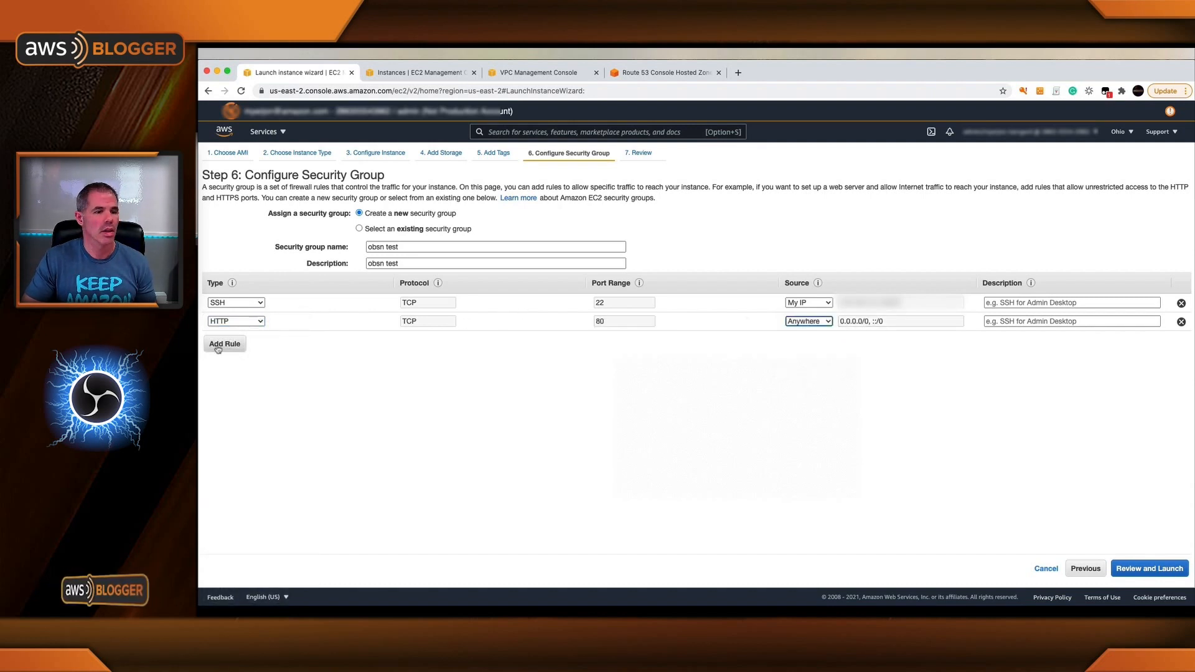
left_click(224, 344)
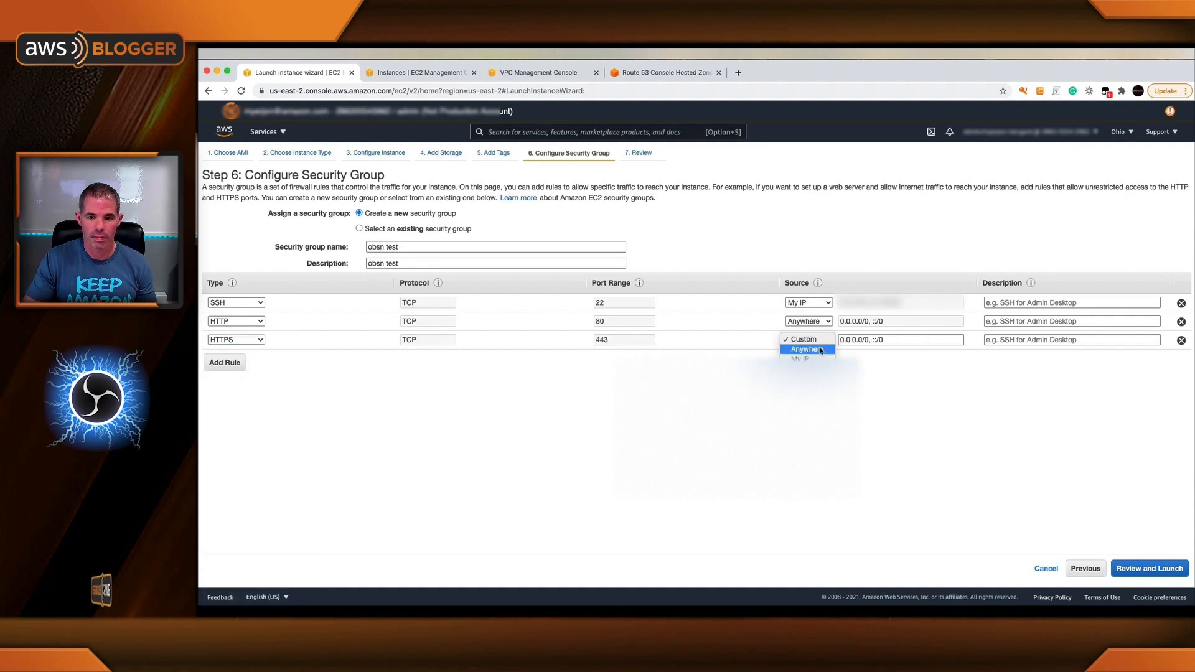
left_click(805, 350)
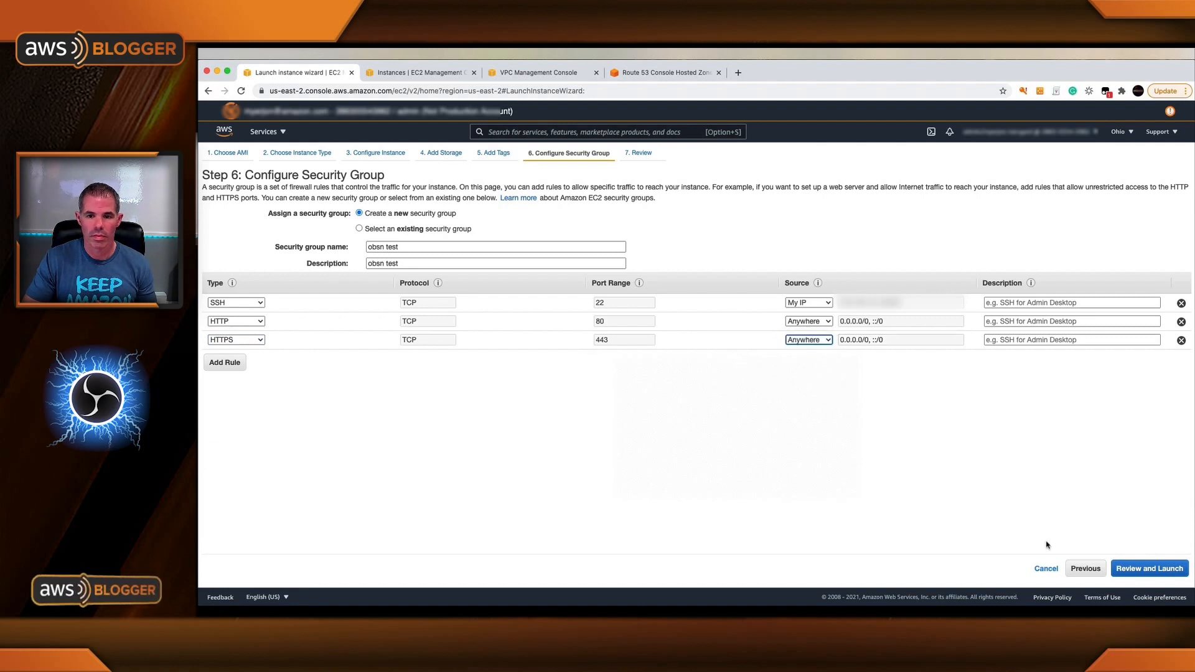
left_click(1149, 568)
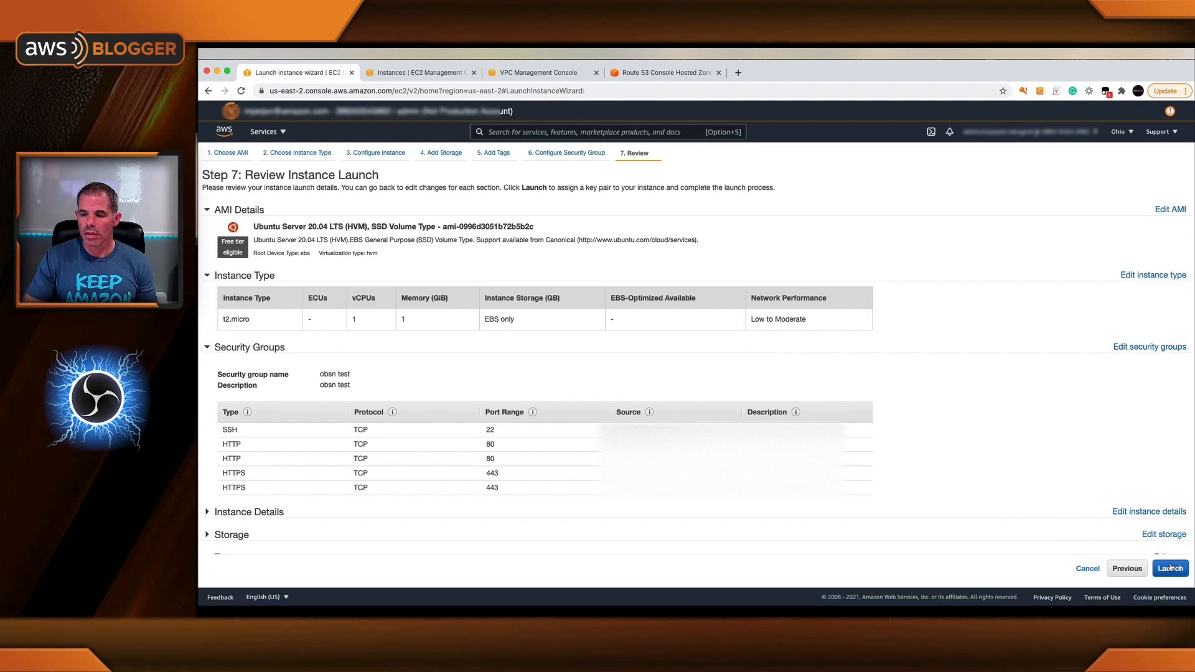
left_click(1170, 568)
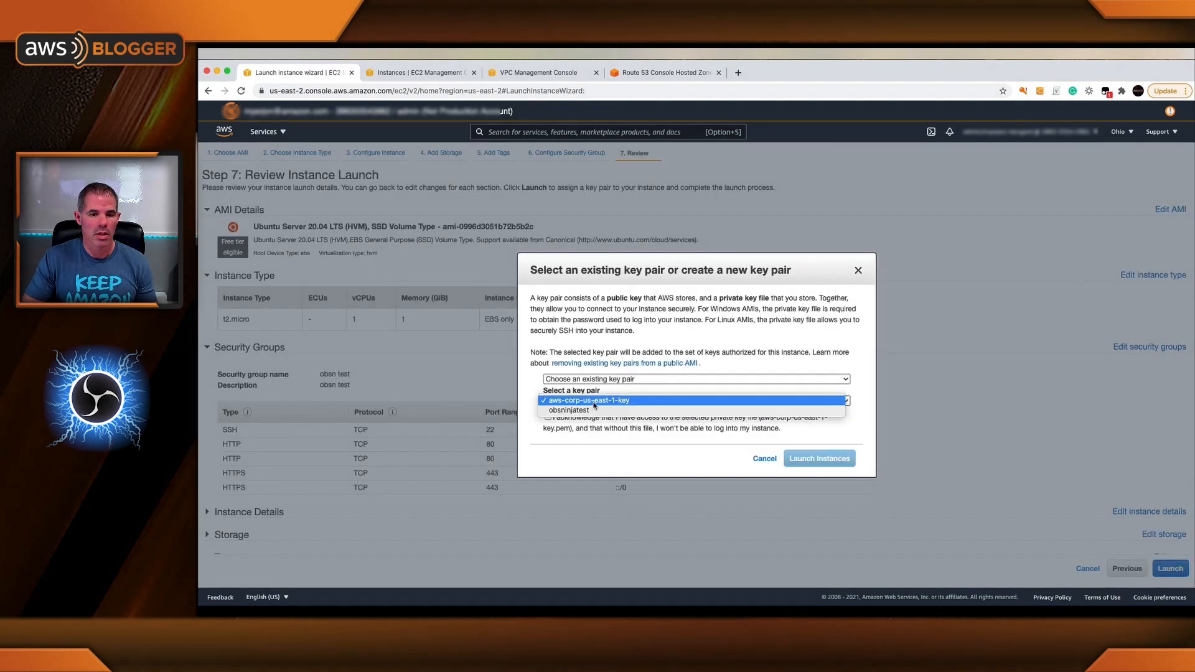
Choose the obsninjatest key pair and acknowledge having its private key file.
left_click(570, 410)
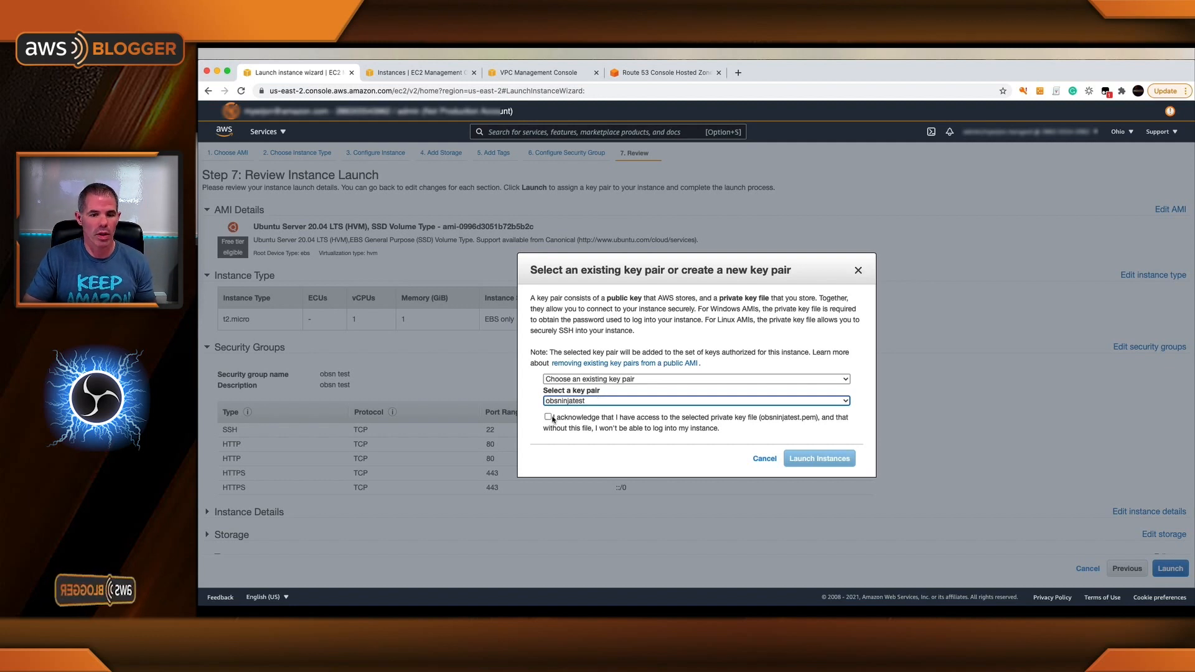
left_click(547, 417)
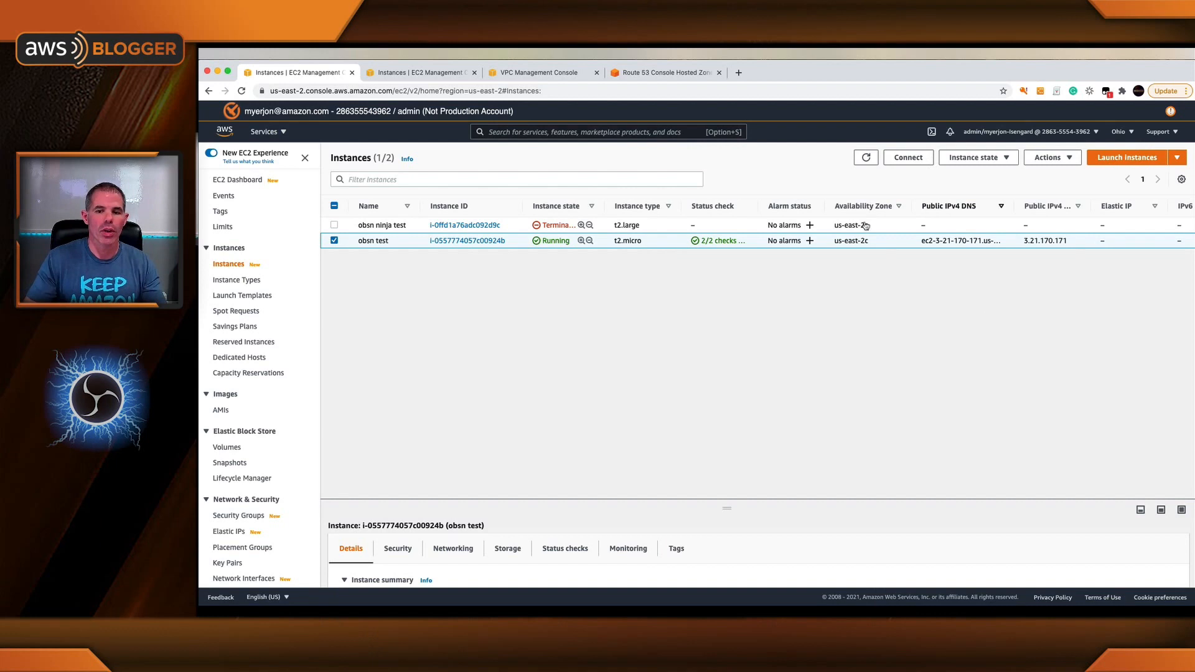
mouse_move(461, 489)
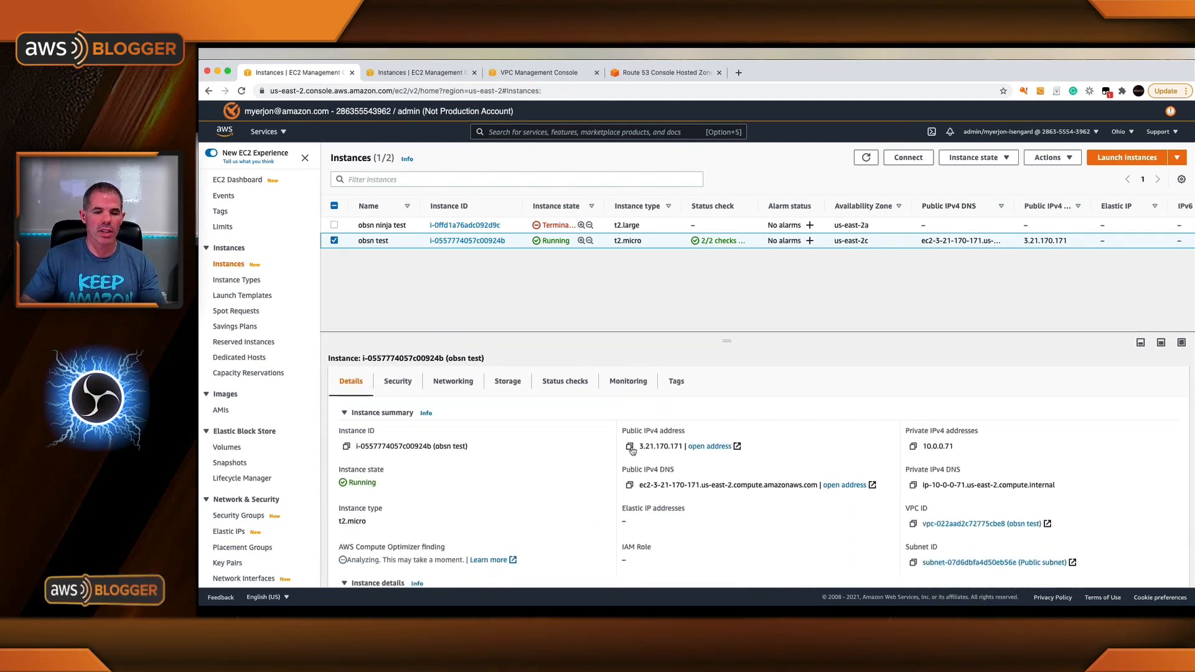
Create Route 53 A record obsninja.theawsblogger.com pointing to 3.21.170.171.
left_click(663, 72)
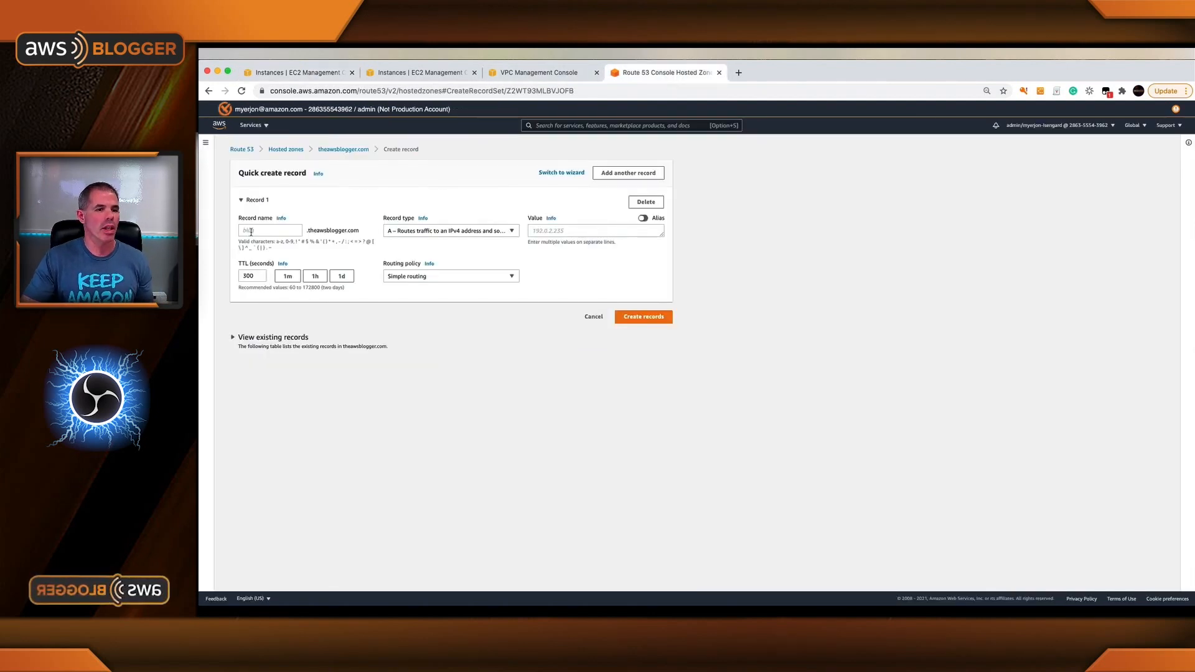
type("obj")
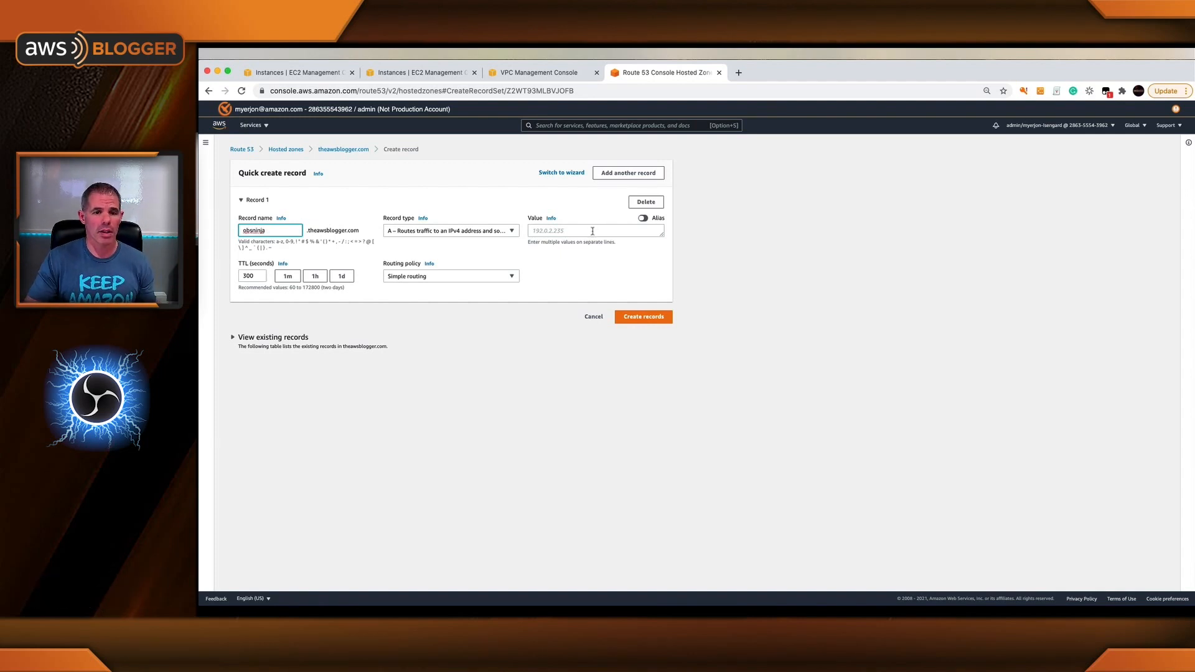
type("3.21.170.171")
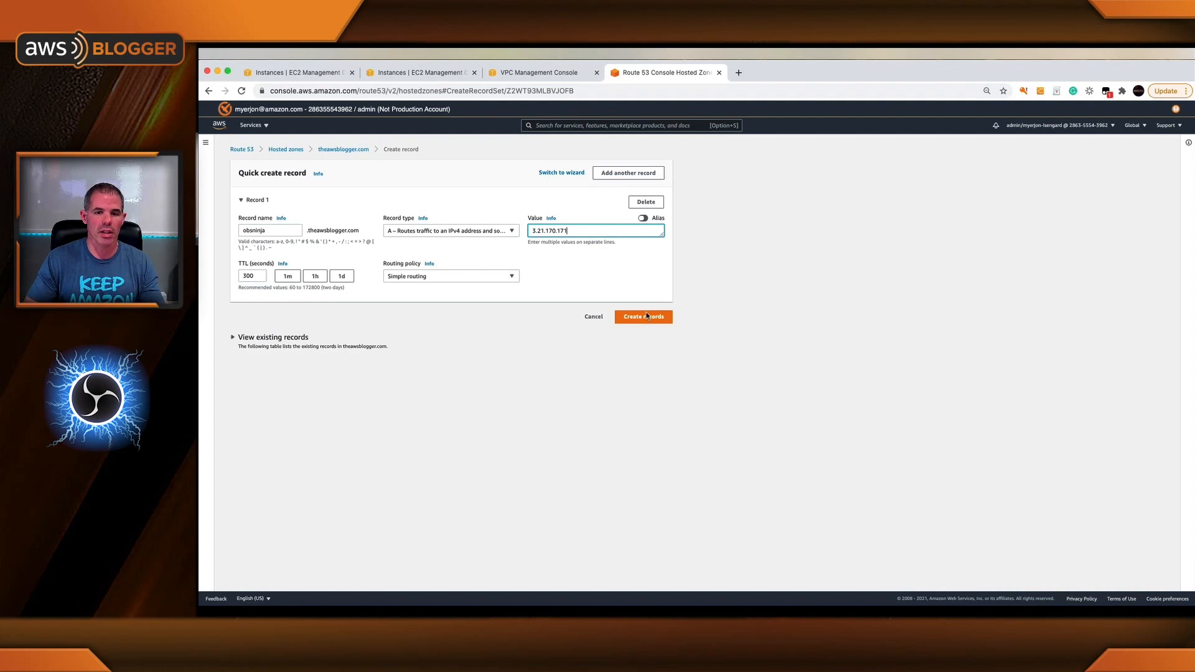
left_click(643, 316)
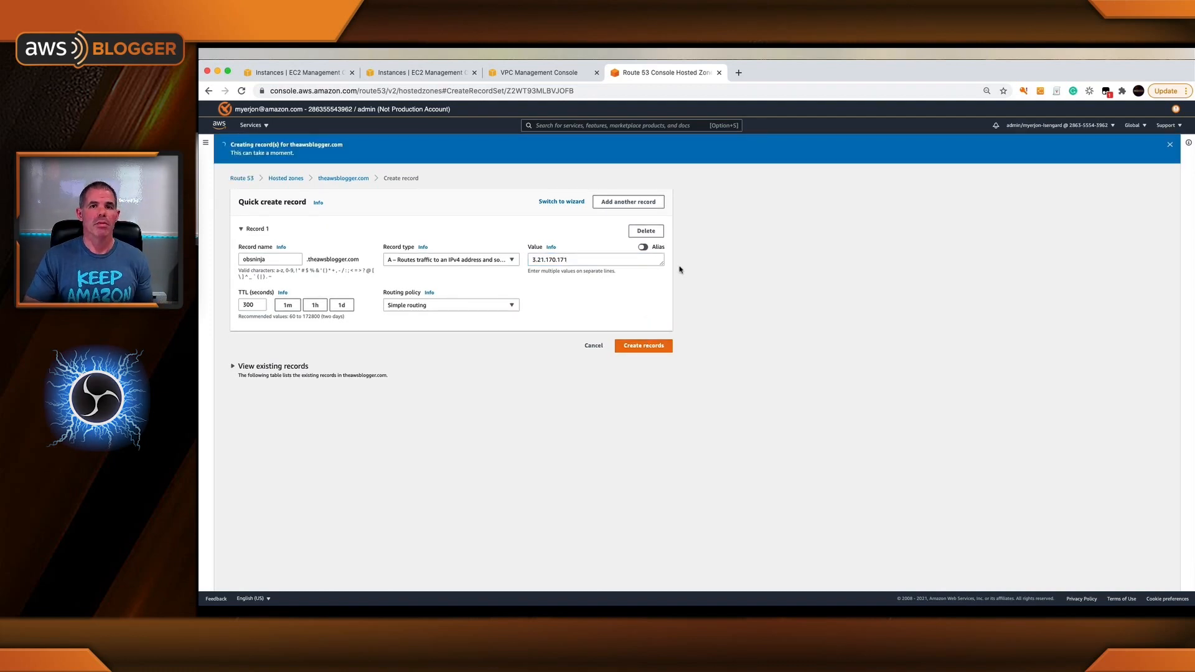
left_click(298, 71)
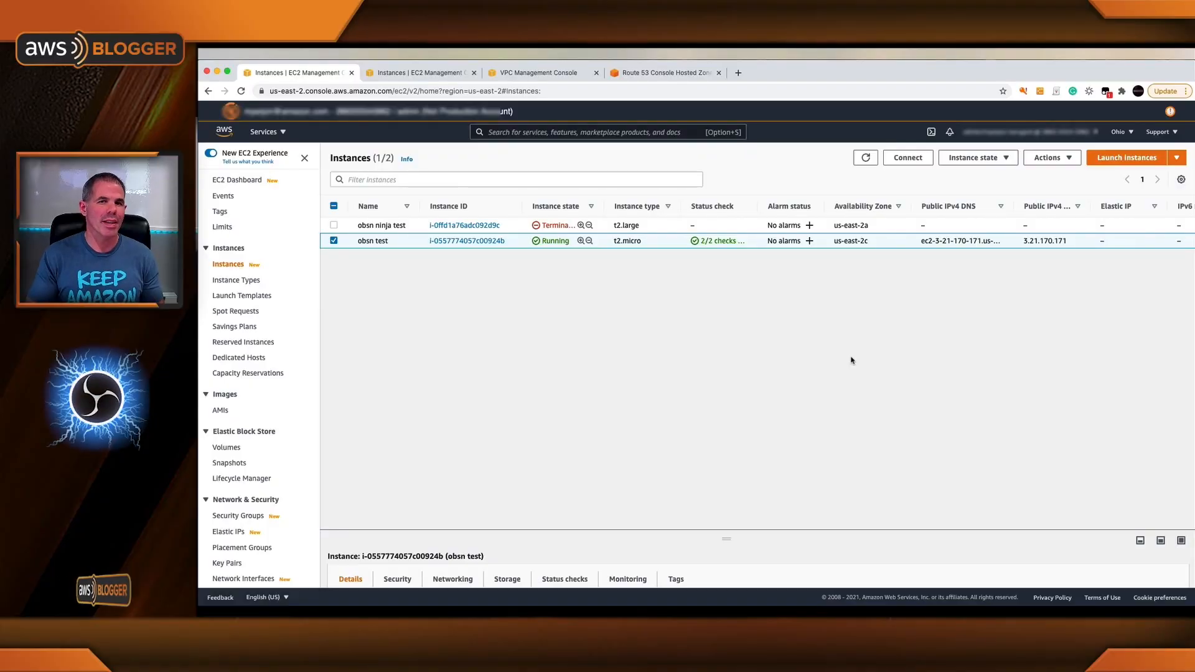
mouse_move(676, 364)
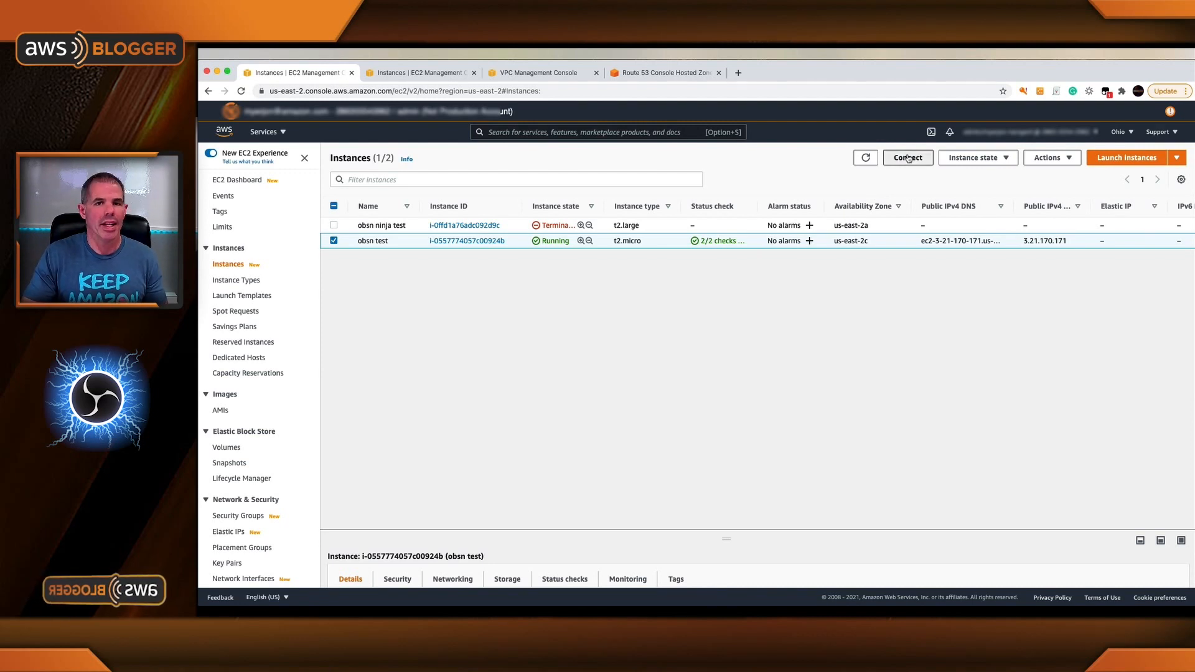
Open Connect for the obsn test instance to view its SSH client instructions.
left_click(906, 157)
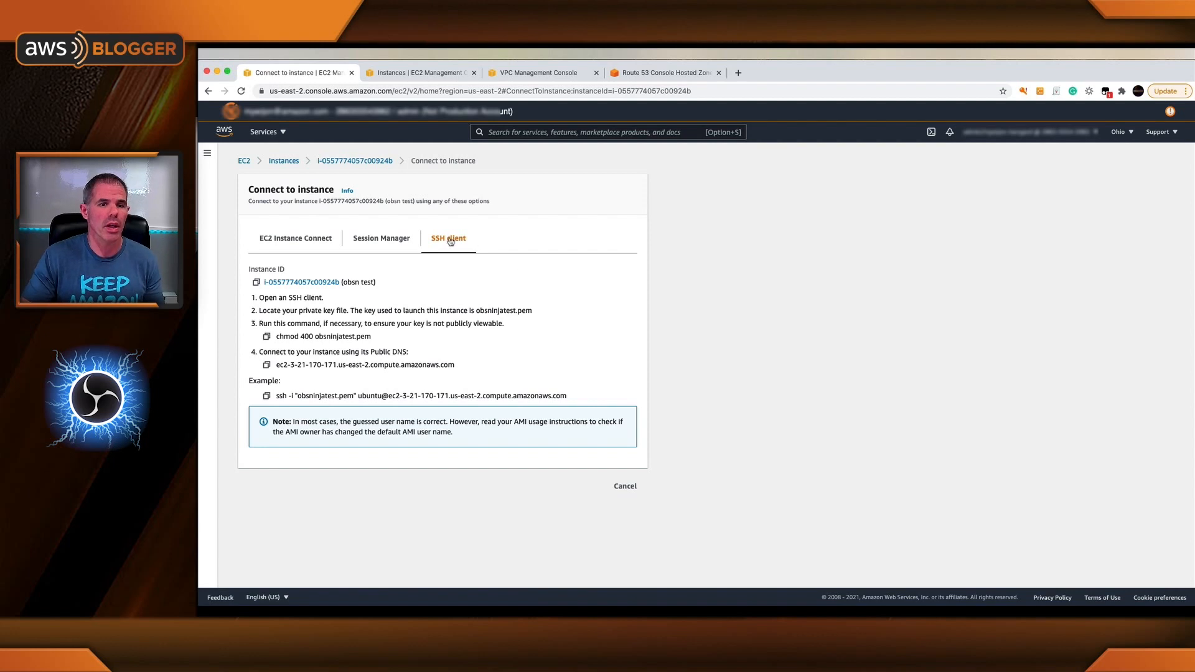
mouse_move(381, 339)
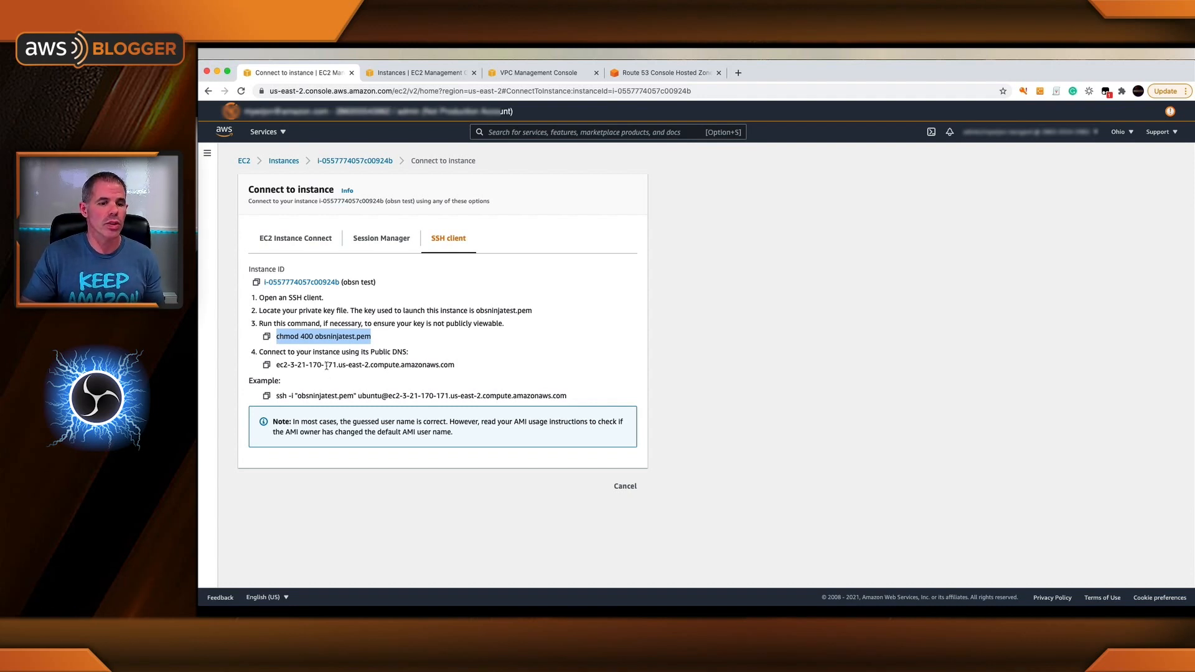
mouse_move(572, 398)
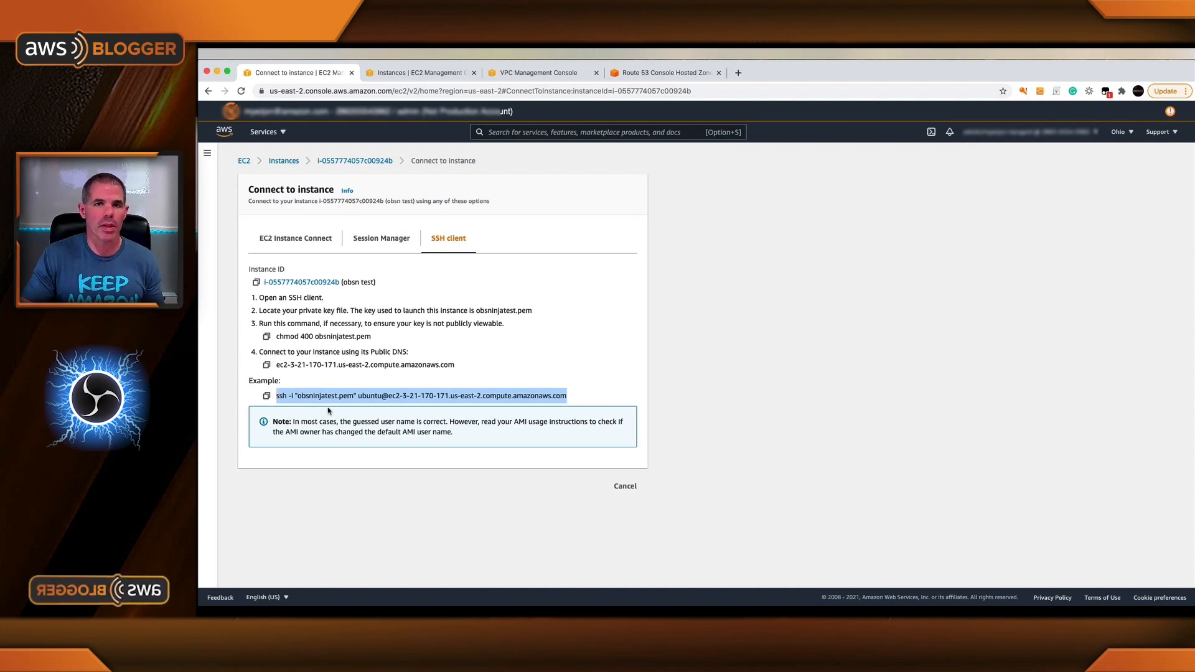
Accept the SSH host key with 'yes', then run sudo apt-get install nginx.
type("yes")
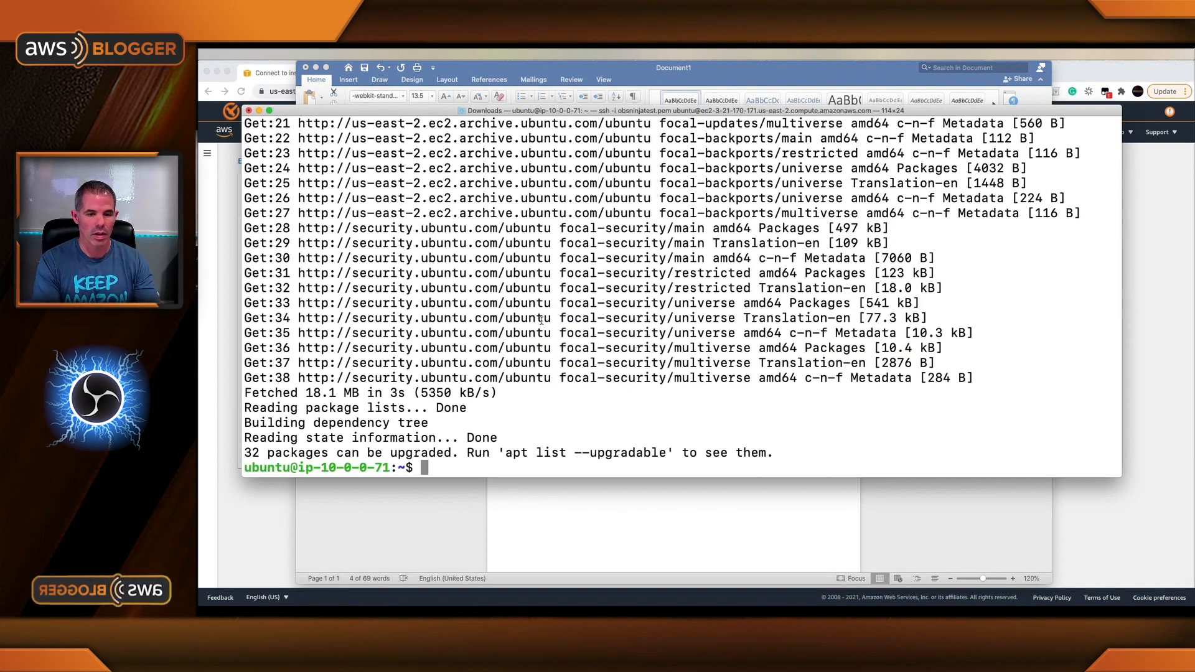
type("sudo apt-get install nginx")
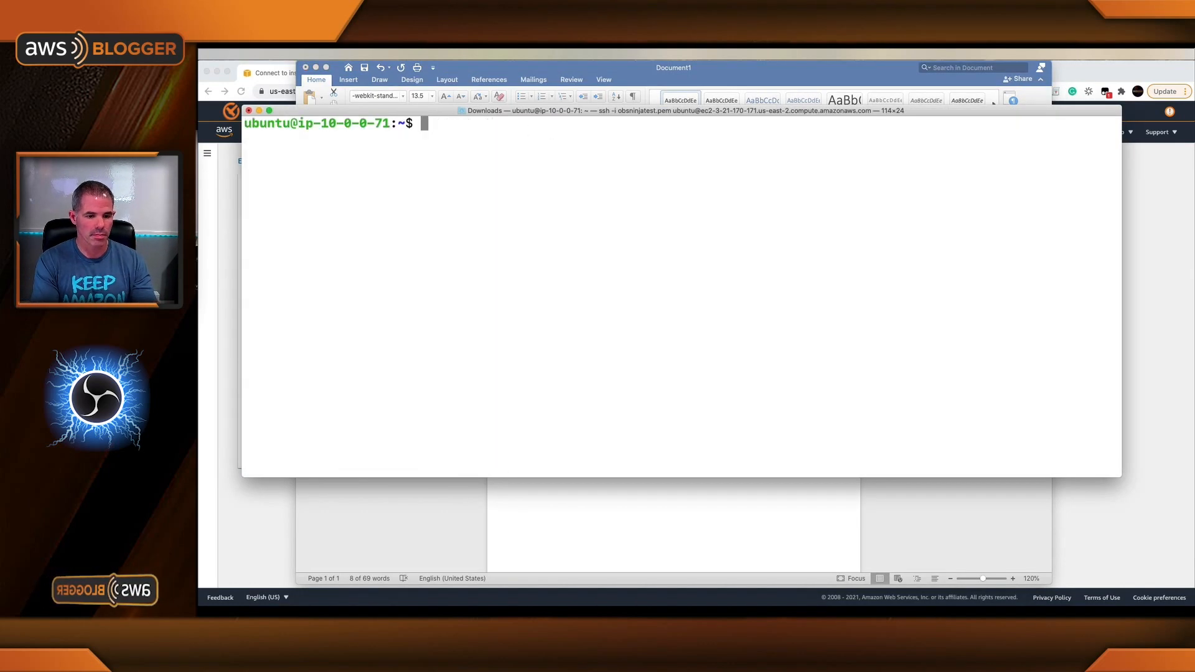
Install and refresh the snap core package with sudo snap install core; sudo snap refresh core.
type("sudo snap install core; sudo snap refresh core")
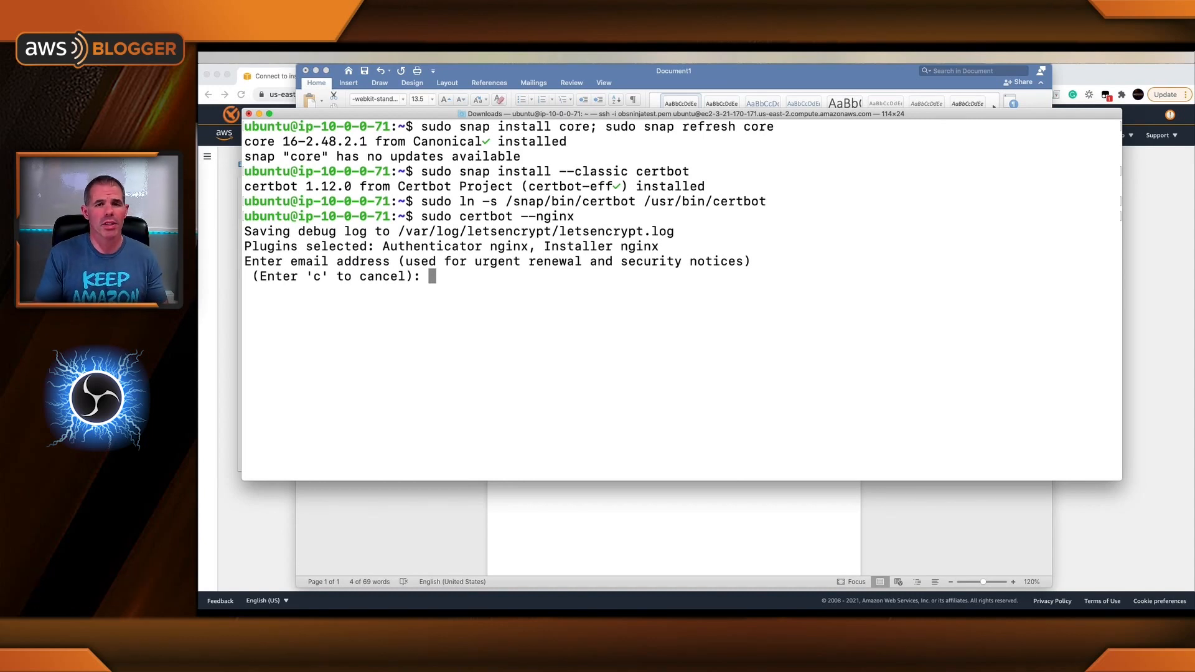
type("email@example.com")
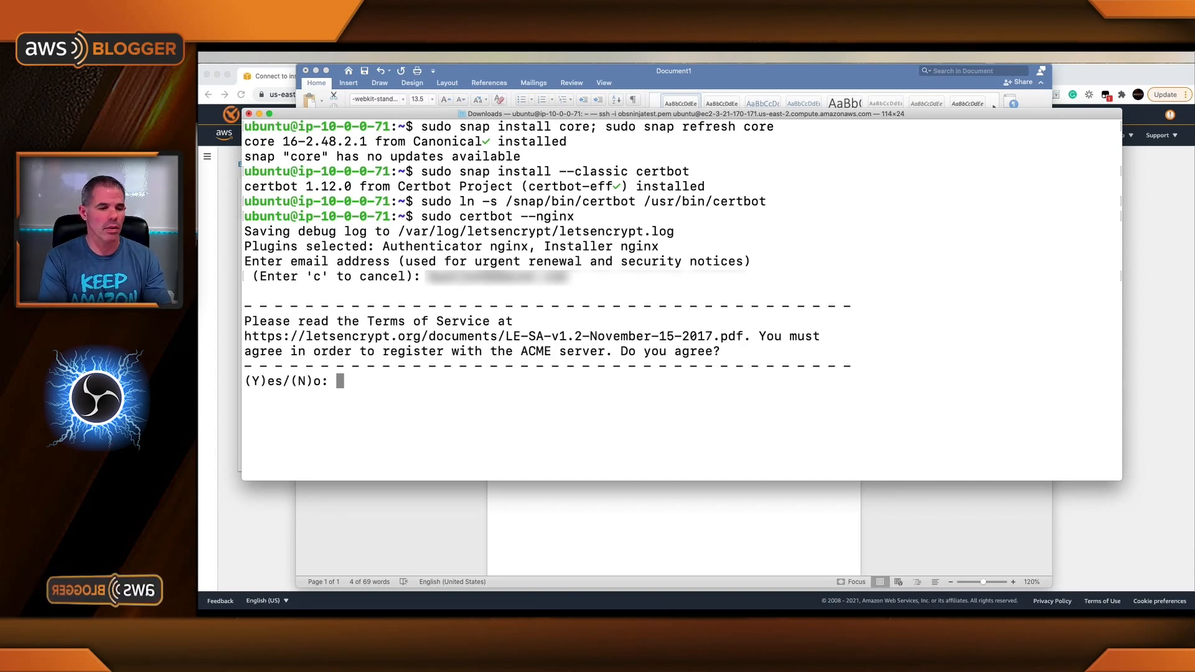
type("Y")
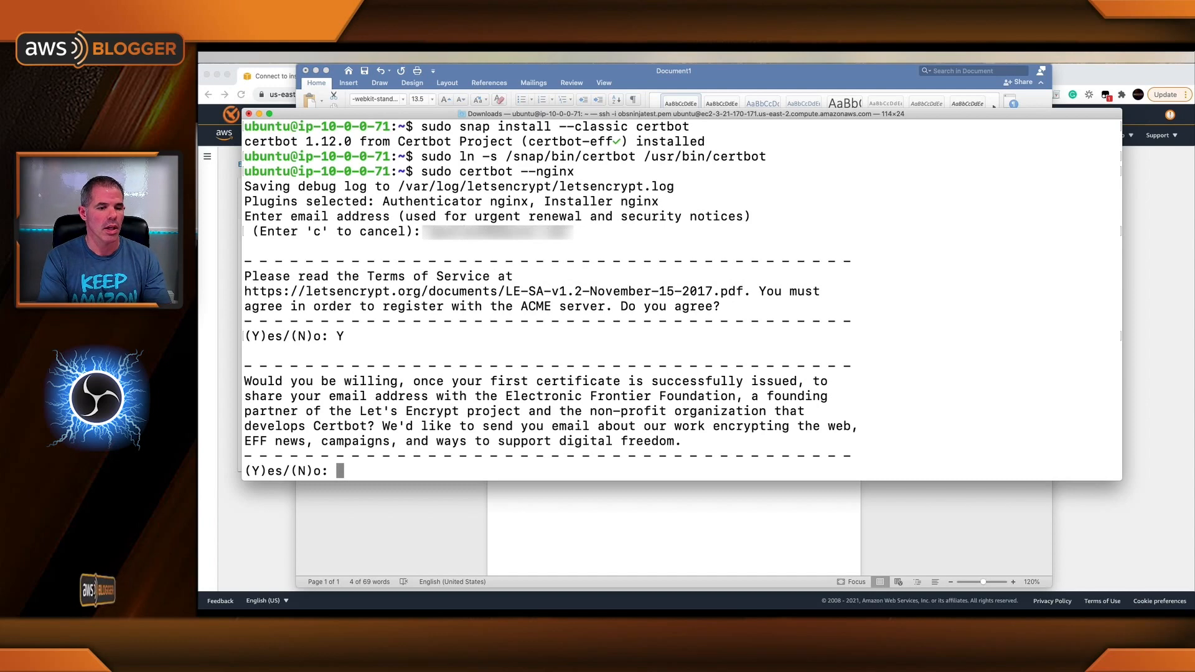
type("N")
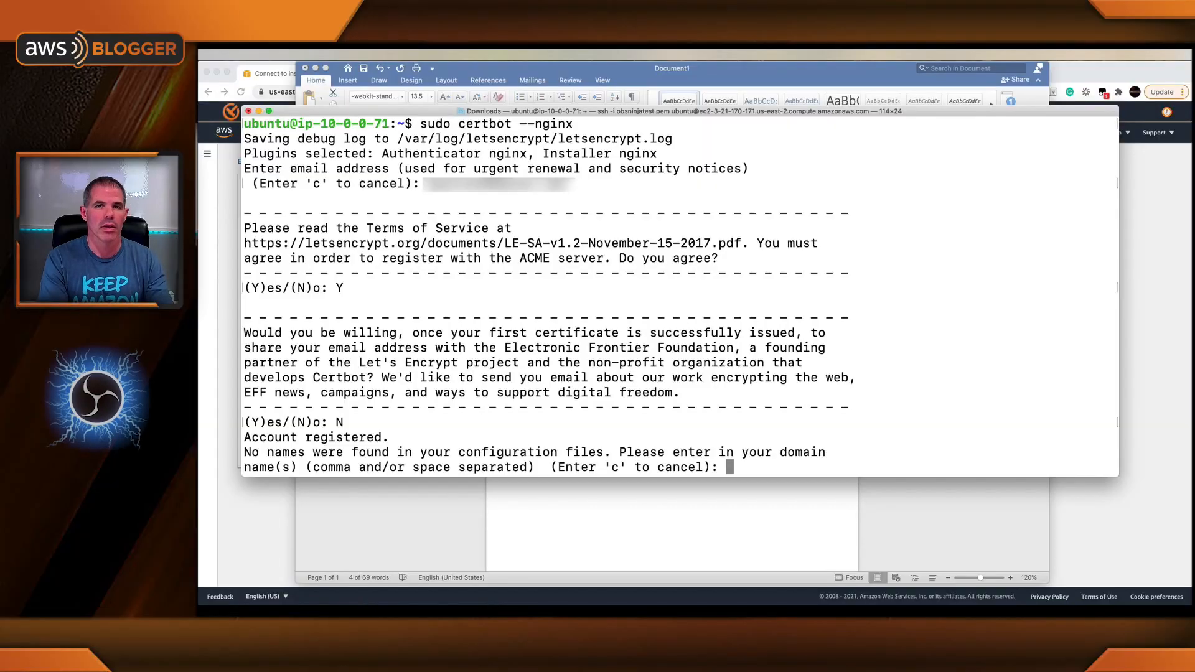
type("obsninj")
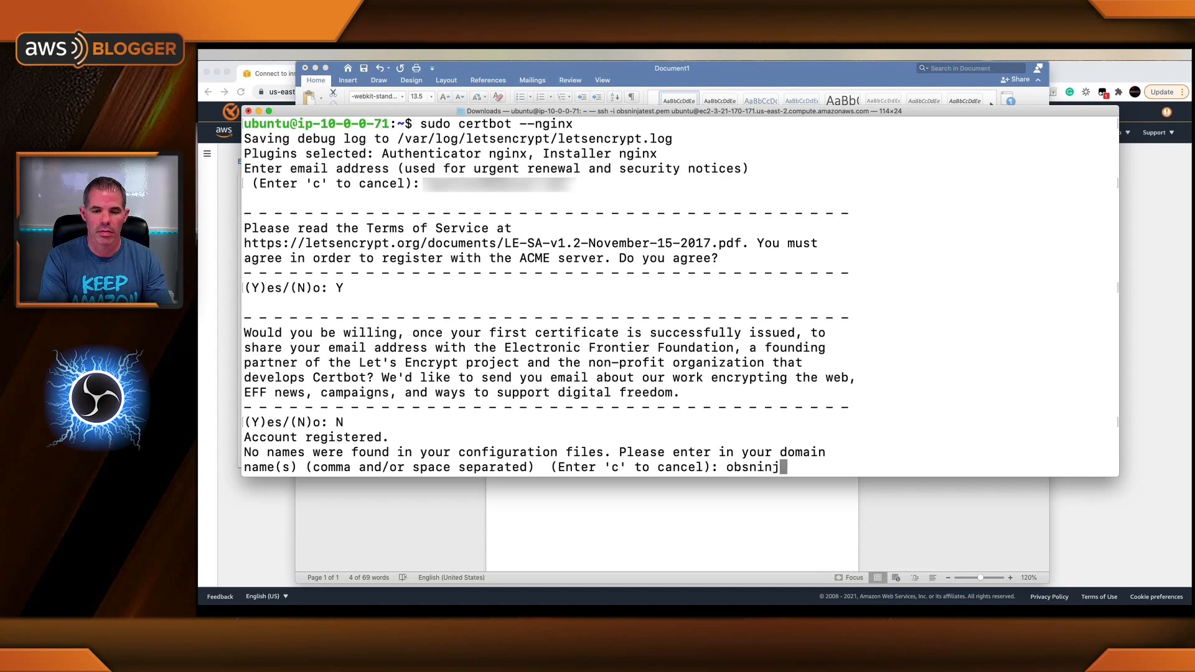
type(".theaws")
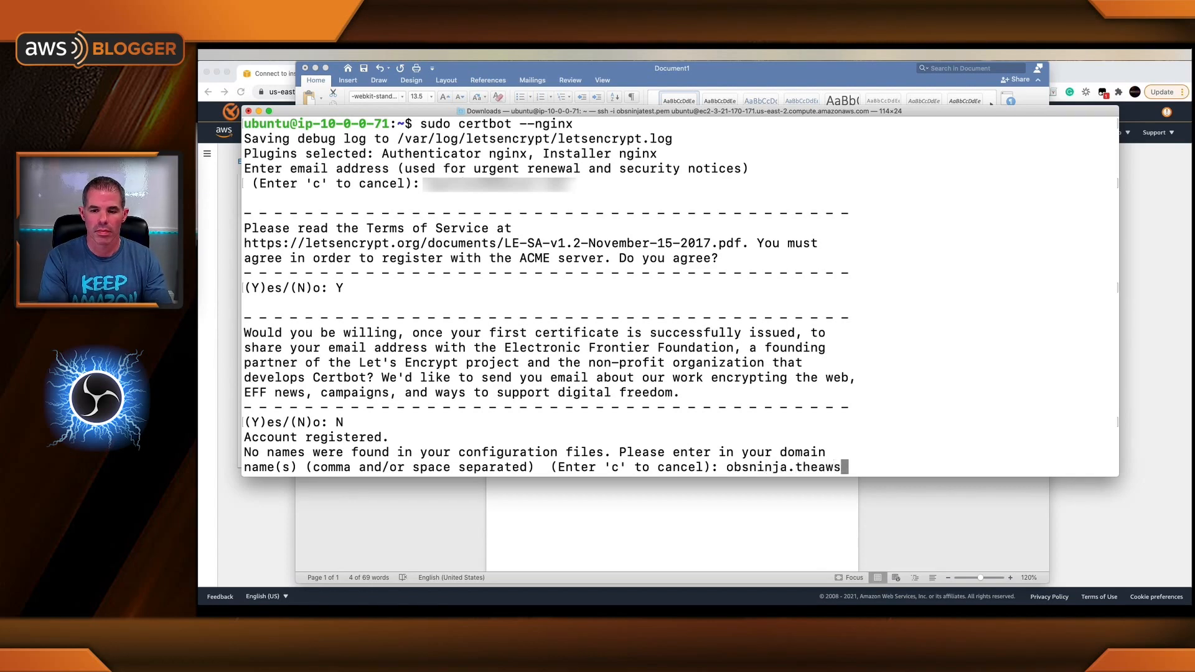
type("blogger.com")
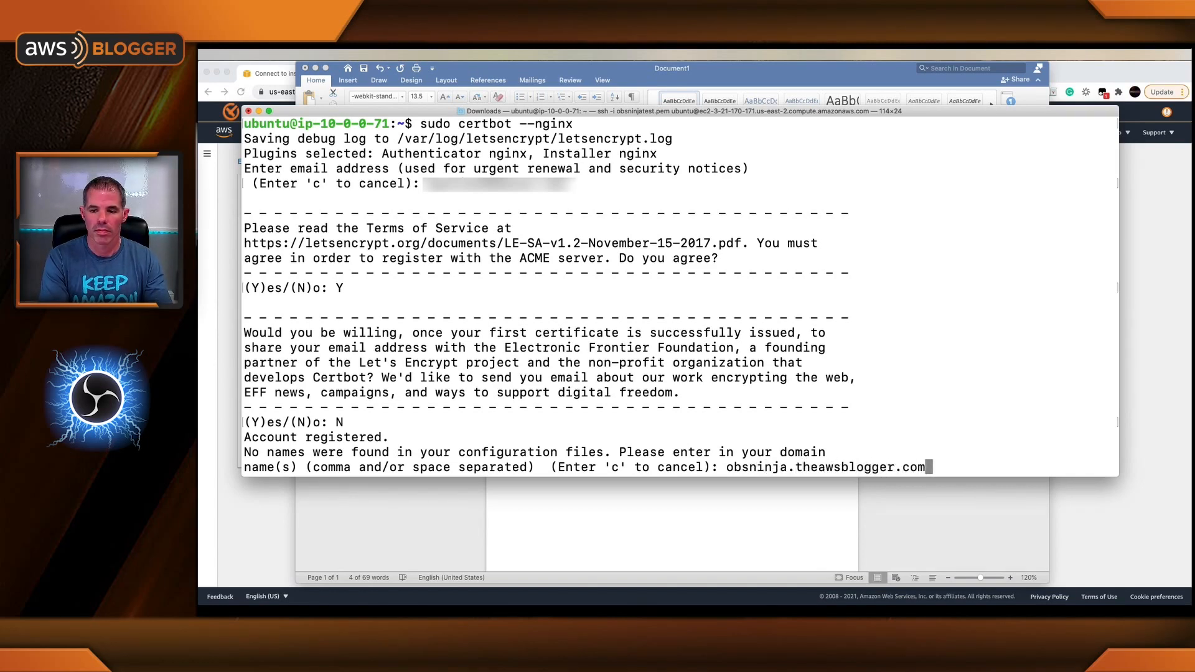
key("enter")
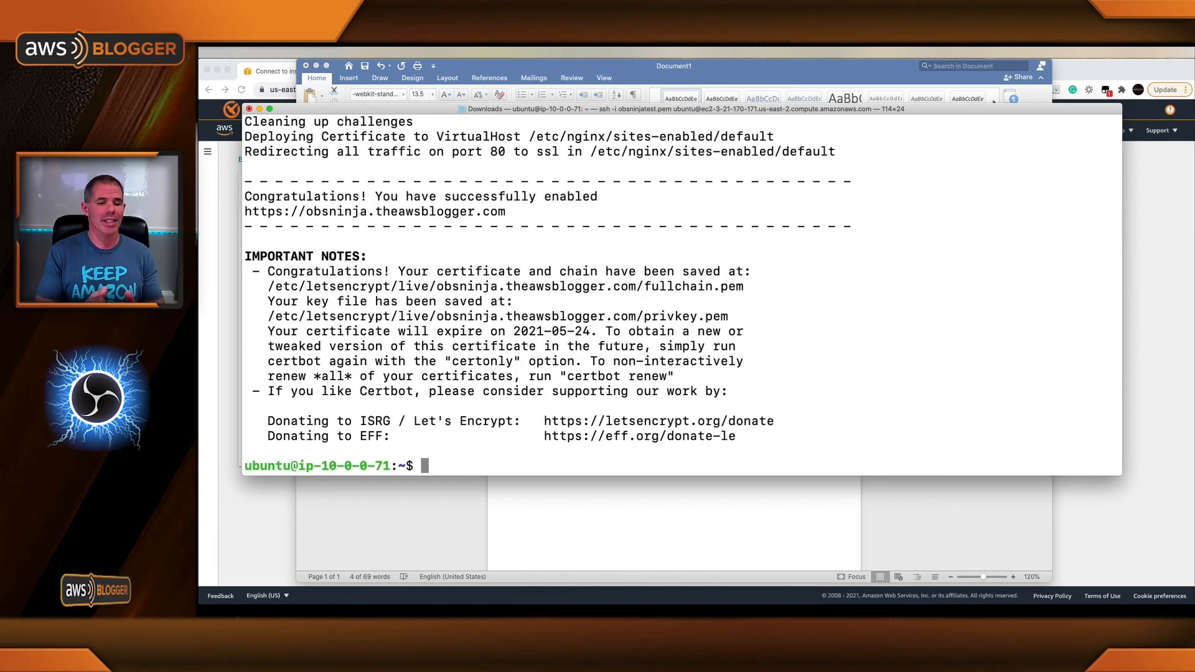
type("clea")
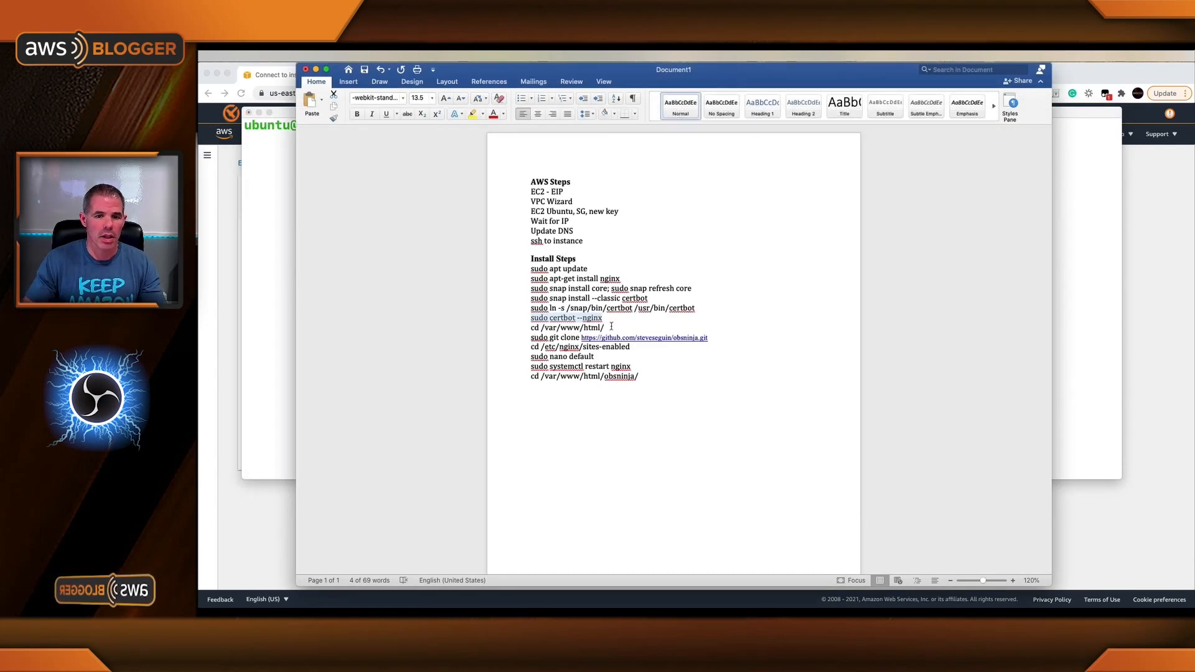
Clone obsninja into /var/www/html and open nginx's default site file with sudo nano.
double_click(567, 327)
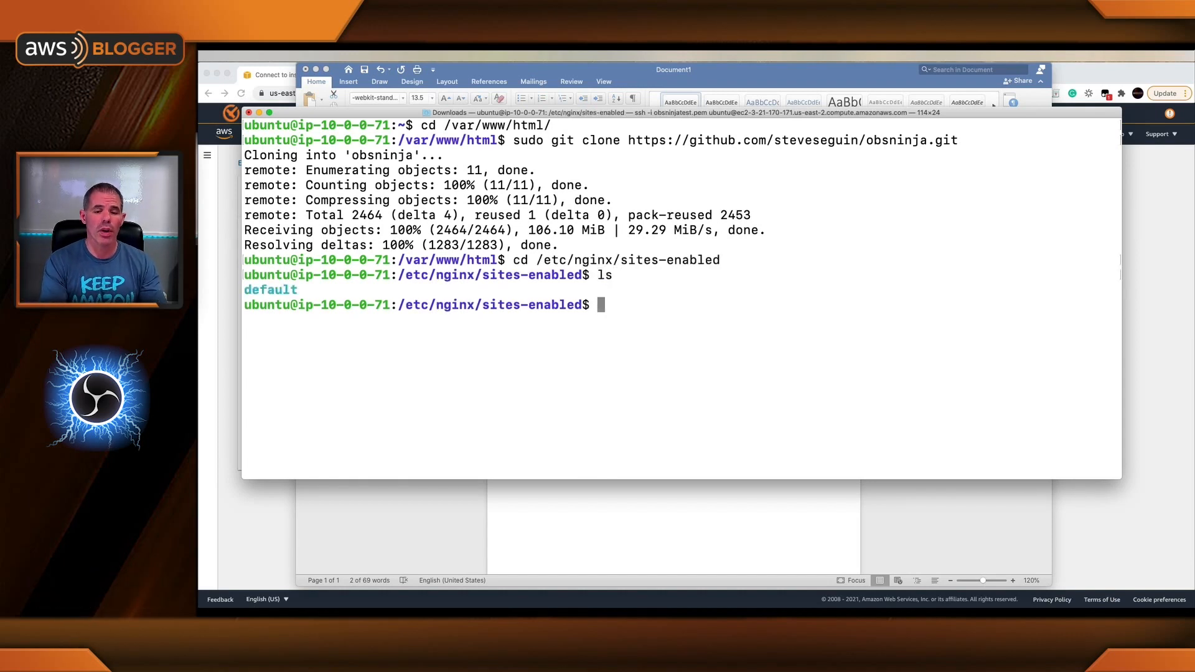
type("sudo")
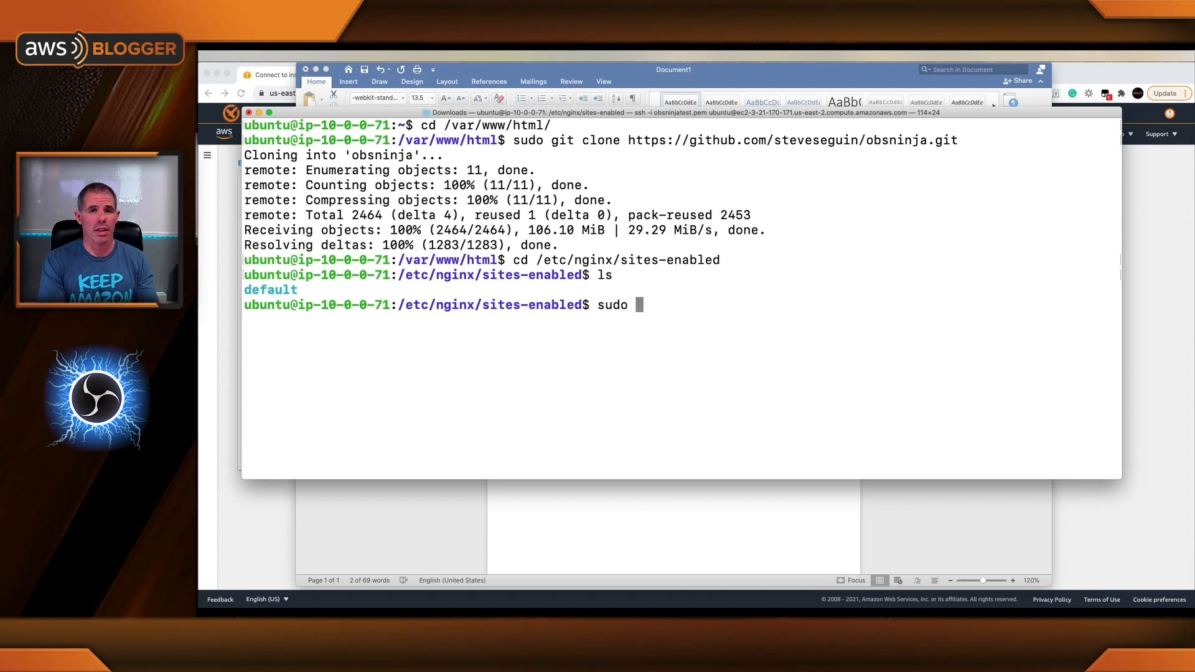
type("nano")
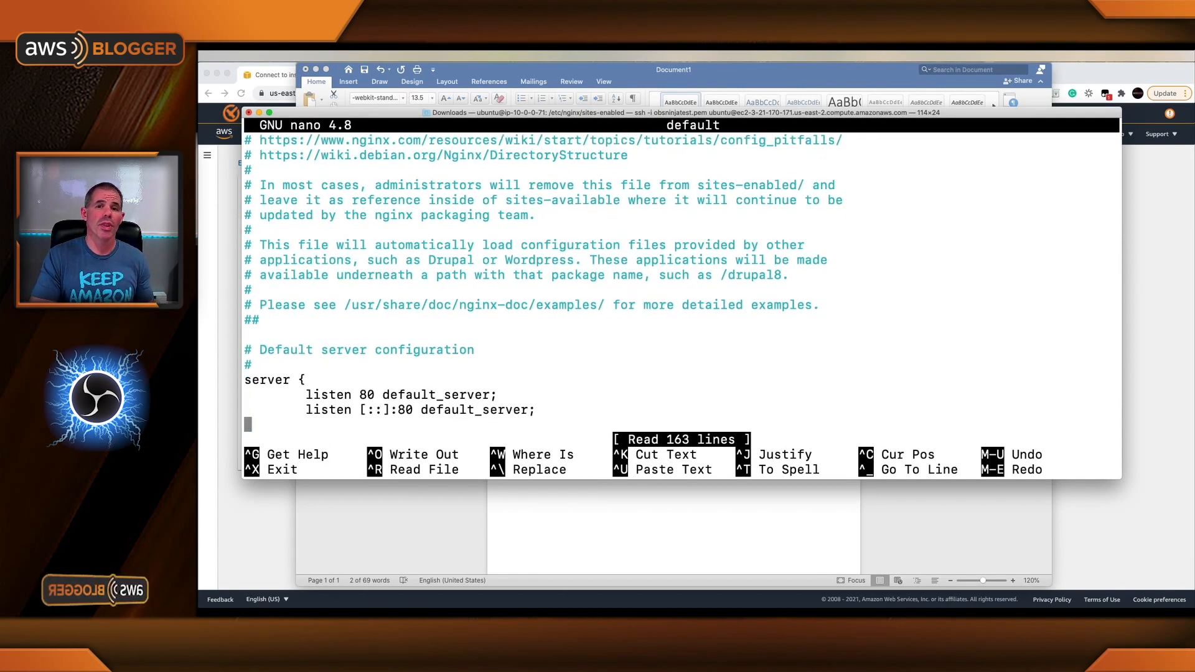
Set the nginx root to /var/www/html/obsninja, save the file, and restart nginx.
scroll("down", 3)
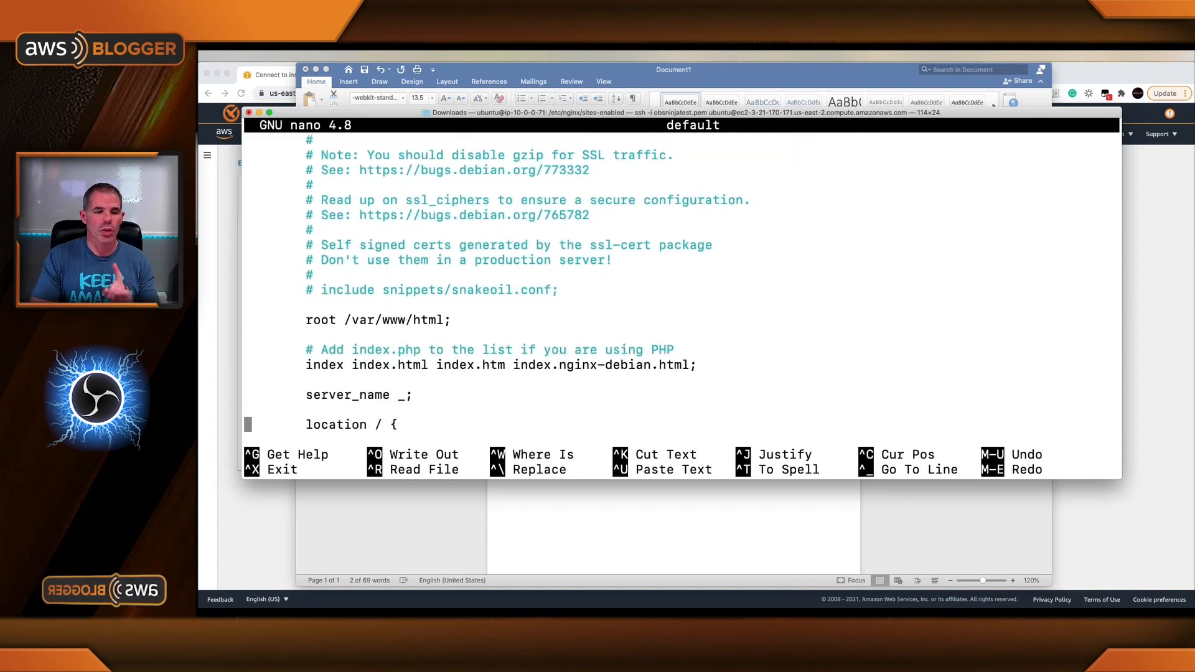
scroll("down", 3)
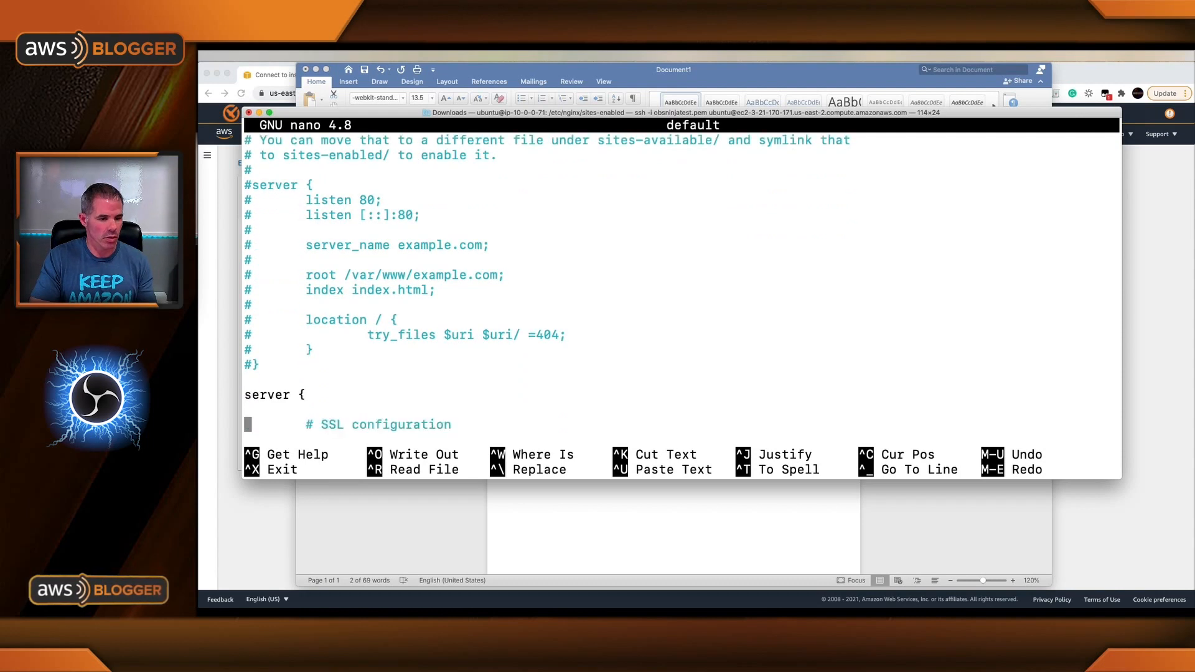
scroll("down", 3)
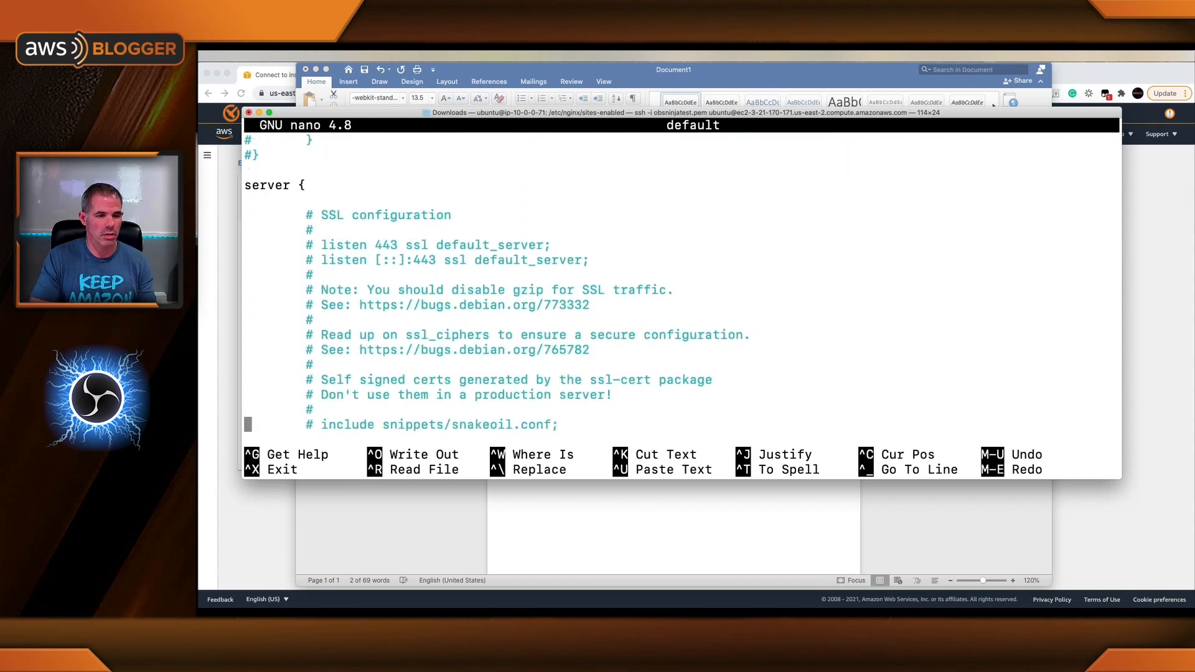
scroll("down", 3)
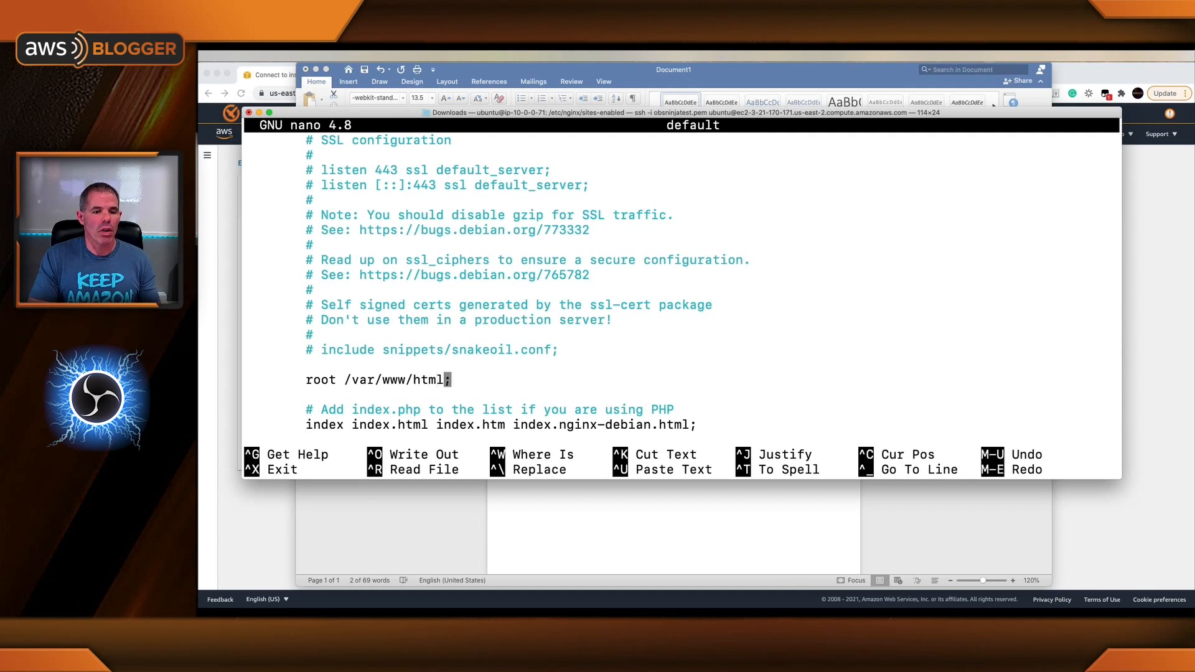
type("/")
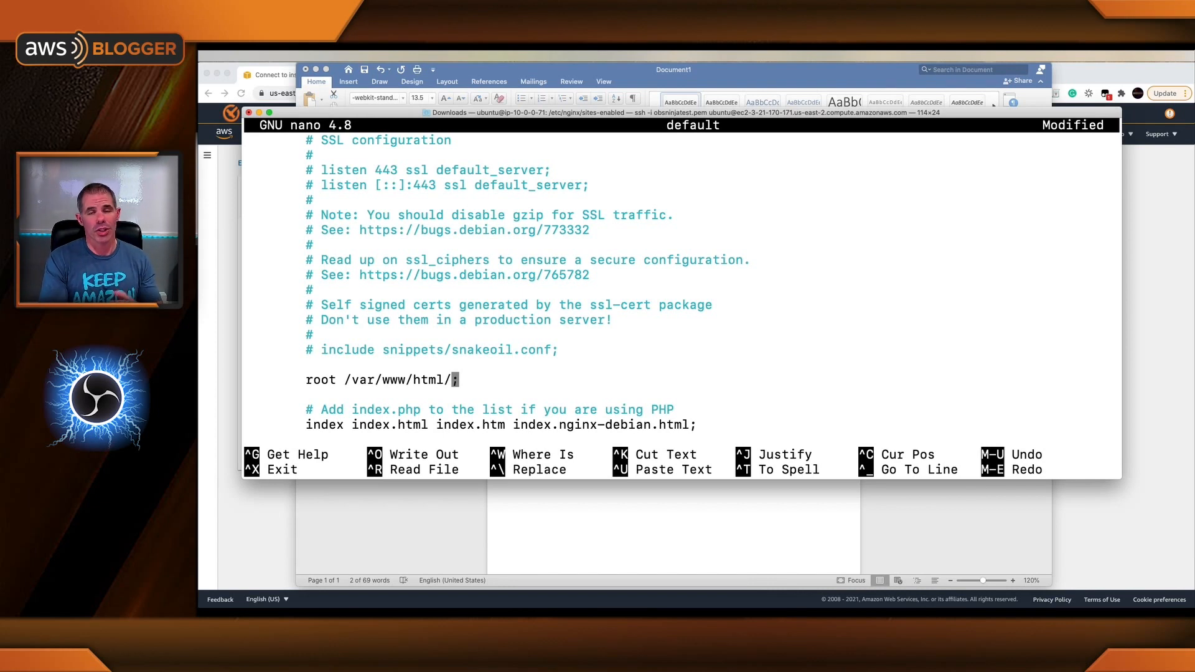
type("o")
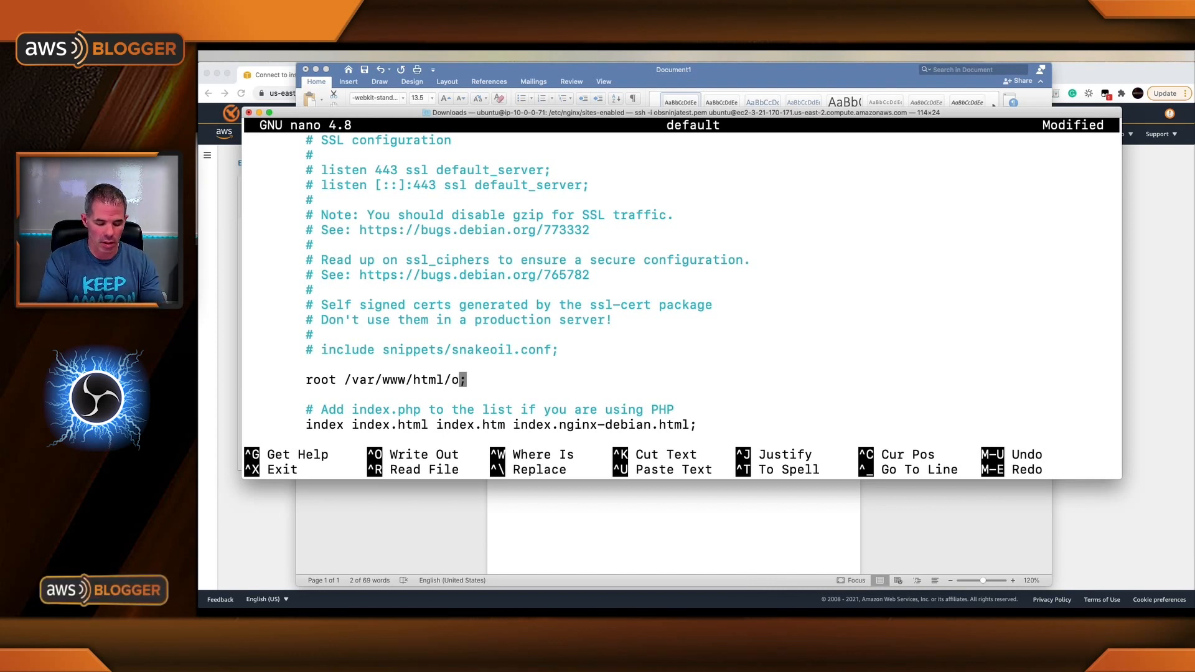
type("bsninja")
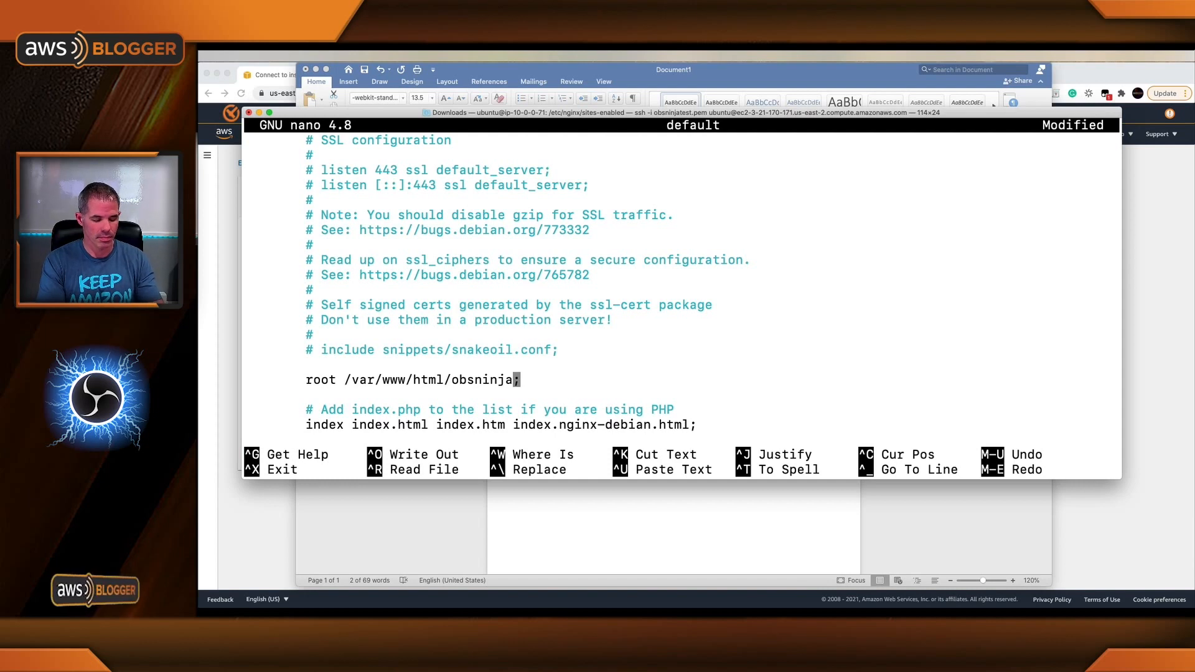
key("ctrl+x")
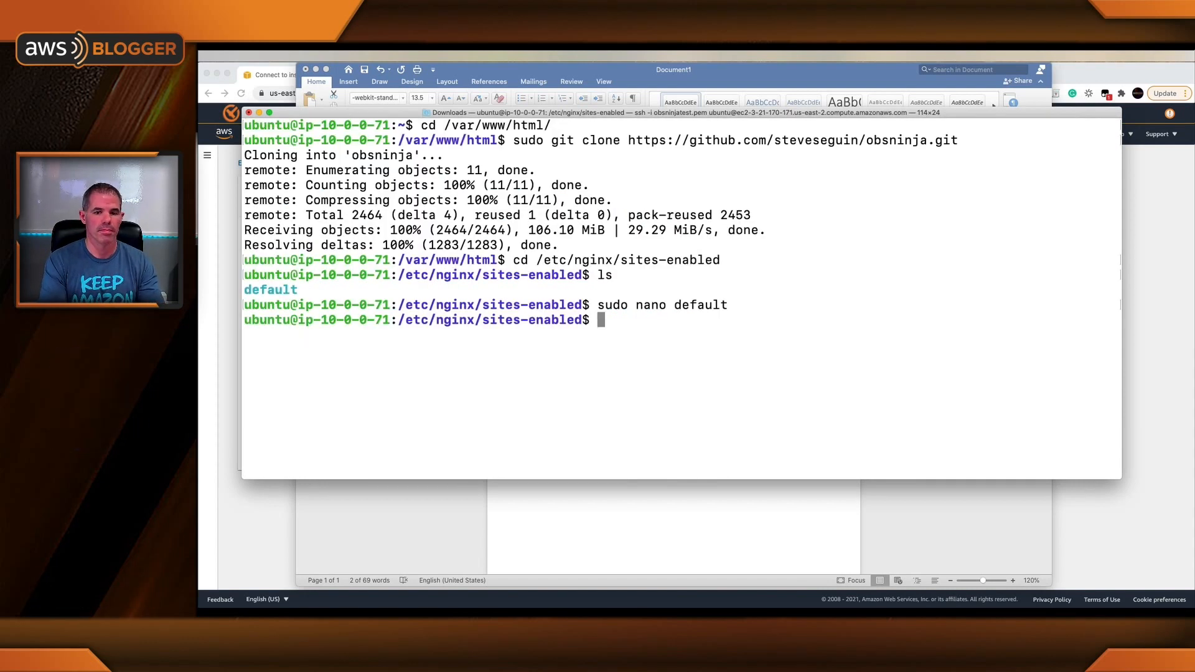
type("sudo systemctl restart nginx")
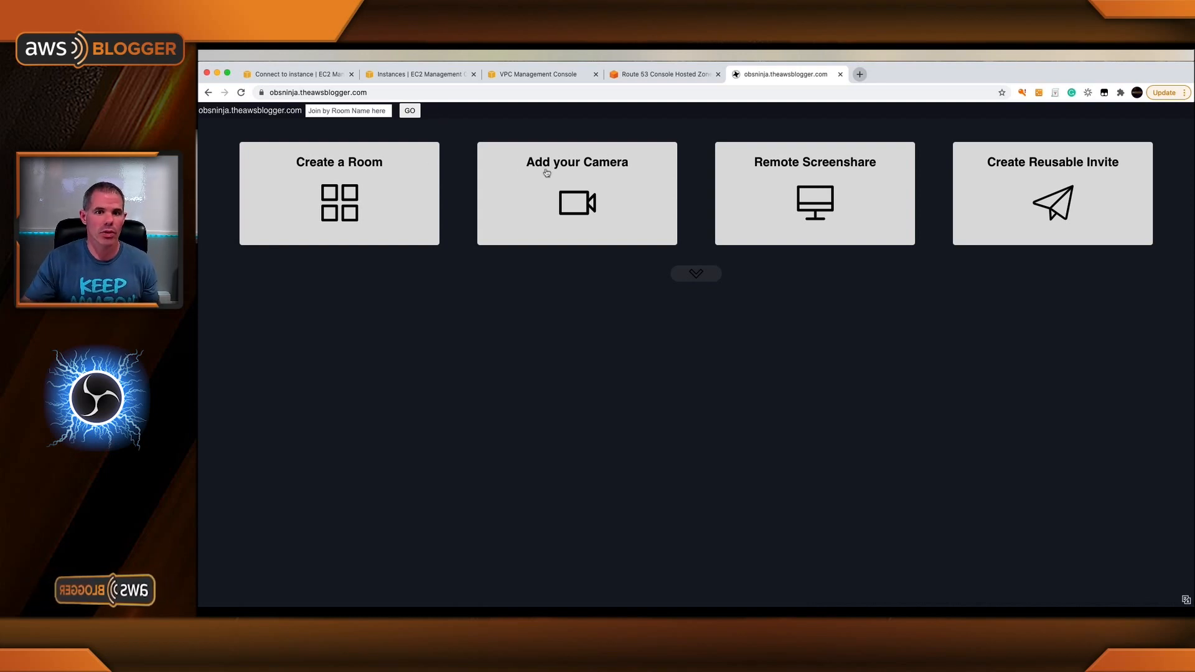
Add a camera with Logitech StreamCam as the video source and start streaming.
left_click(577, 193)
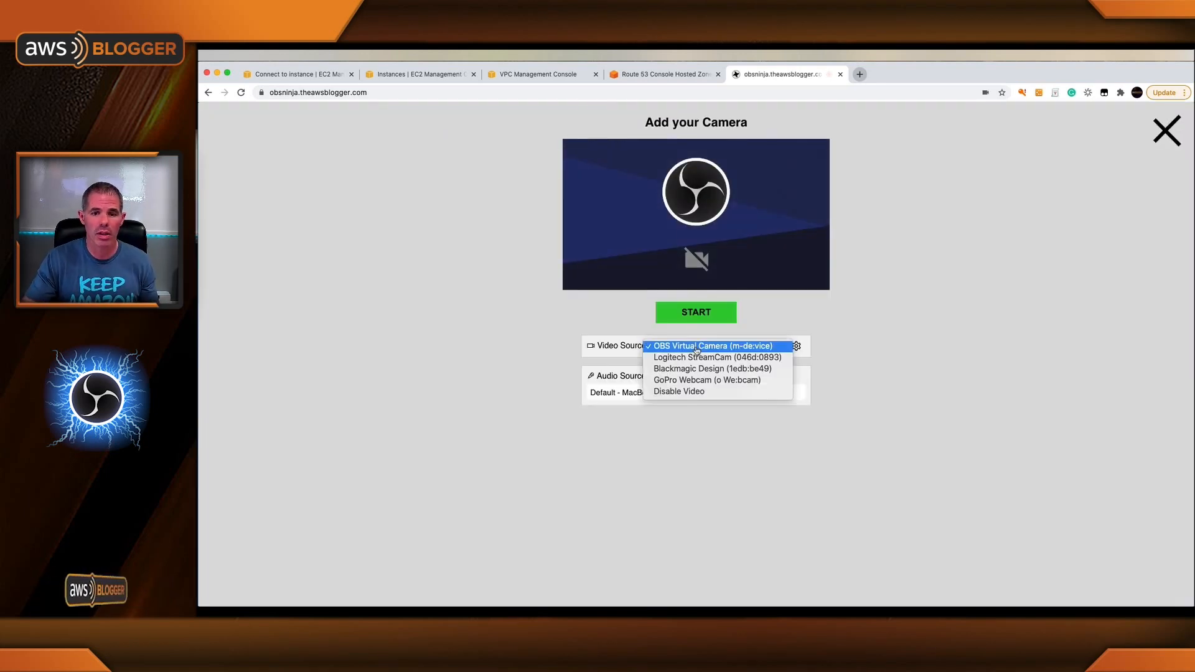
left_click(718, 357)
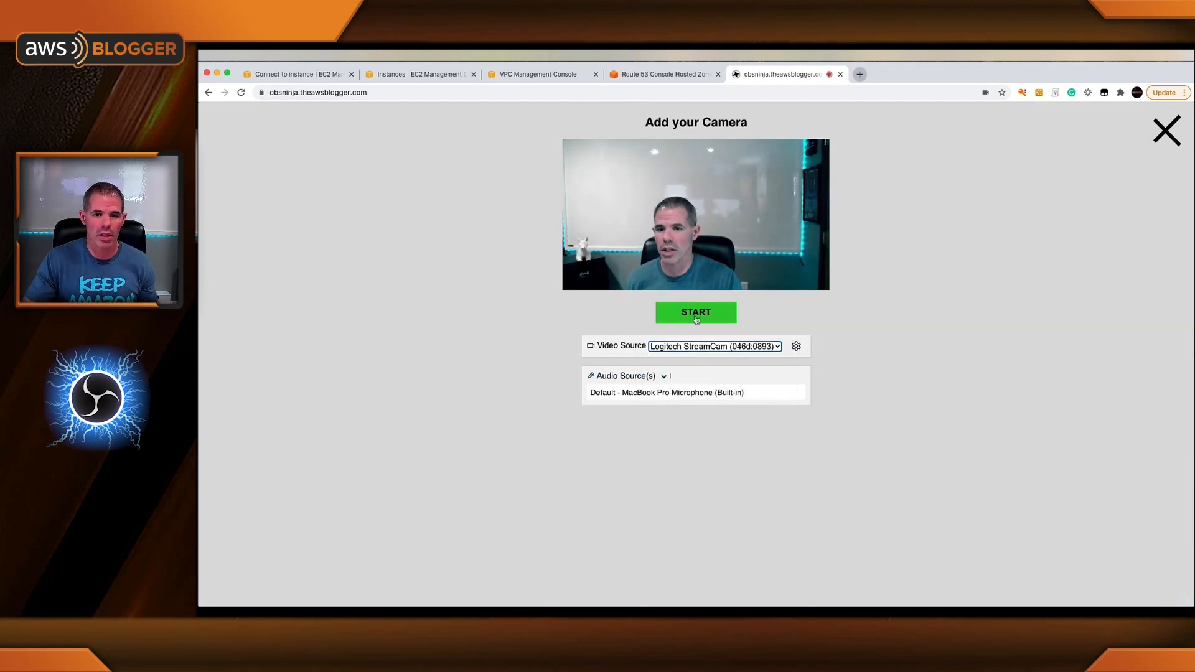
left_click(694, 312)
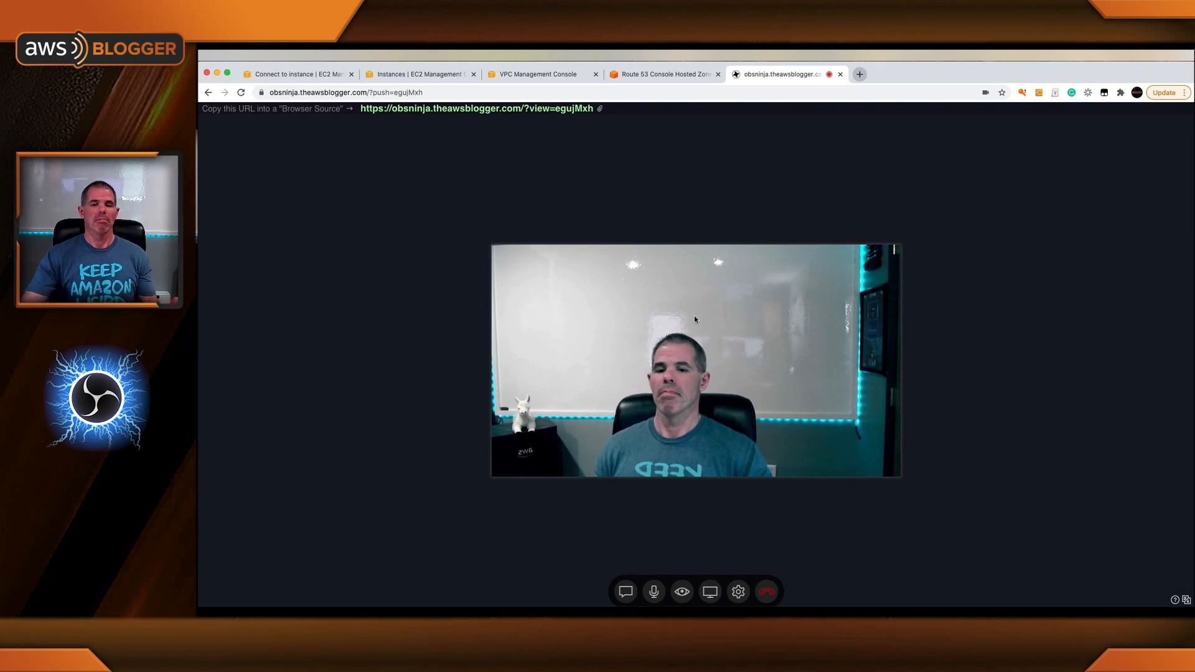